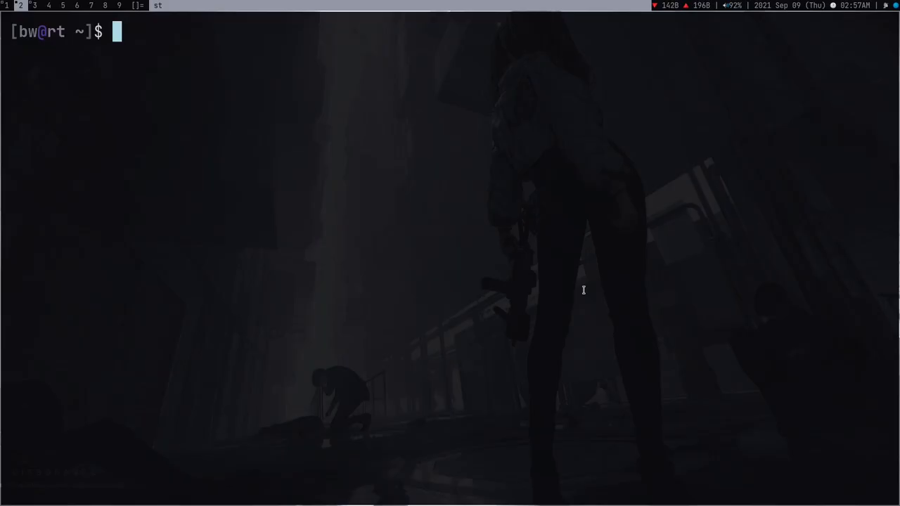
Step: Clone the torrinfail dwmblocks repository from GitHub and list the folder
{"action": "type", "text": "git clone \"https://github.com/torrinfail/dwmblocks.git\""}
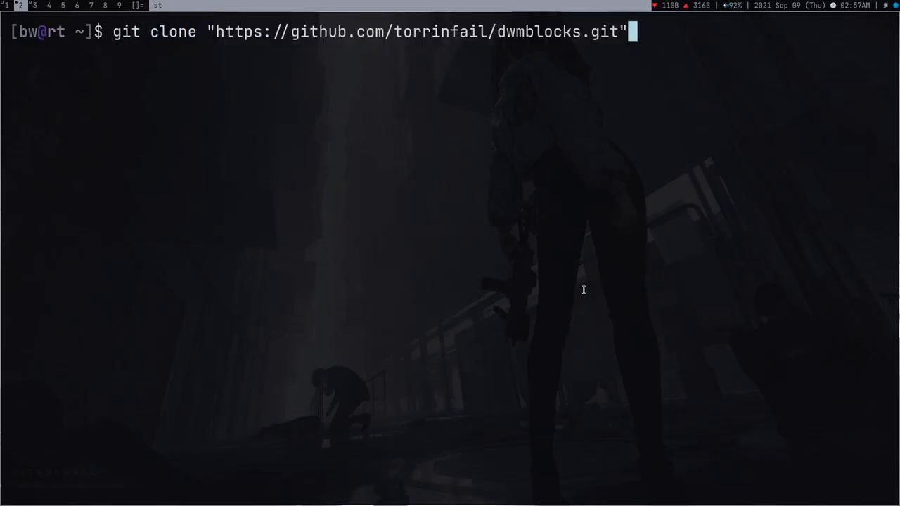
{"action": "key", "text": "Return"}
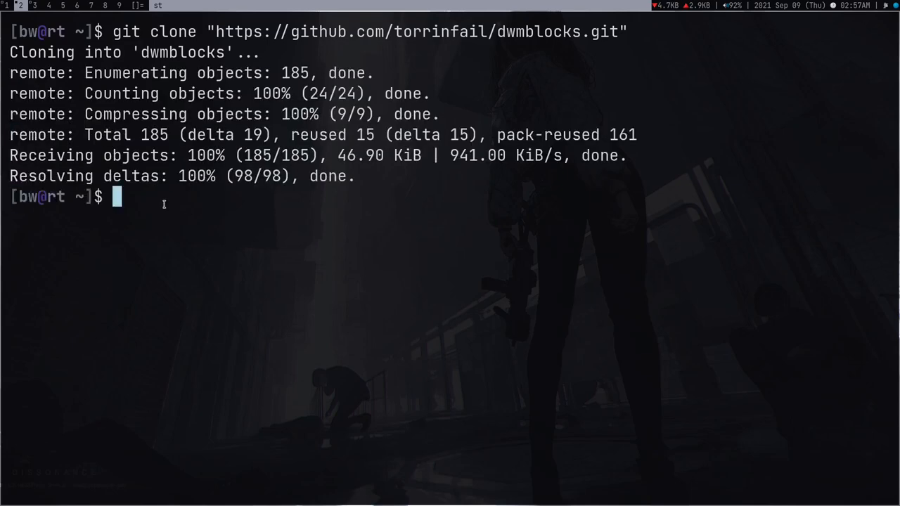
{"action": "type", "text": "ls"}
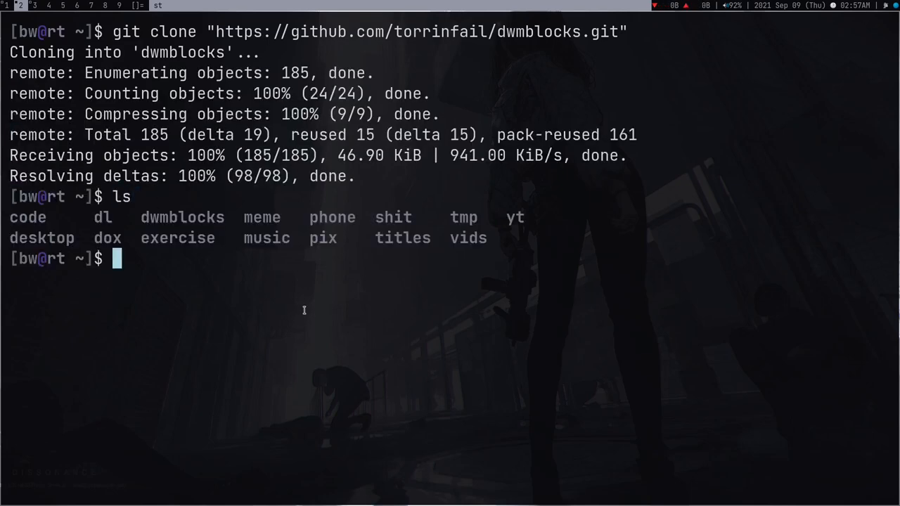
{"action": "mouse_move", "coordinate": [315, 405]}
{"action": "type", "text": "cd dwmblocks"}
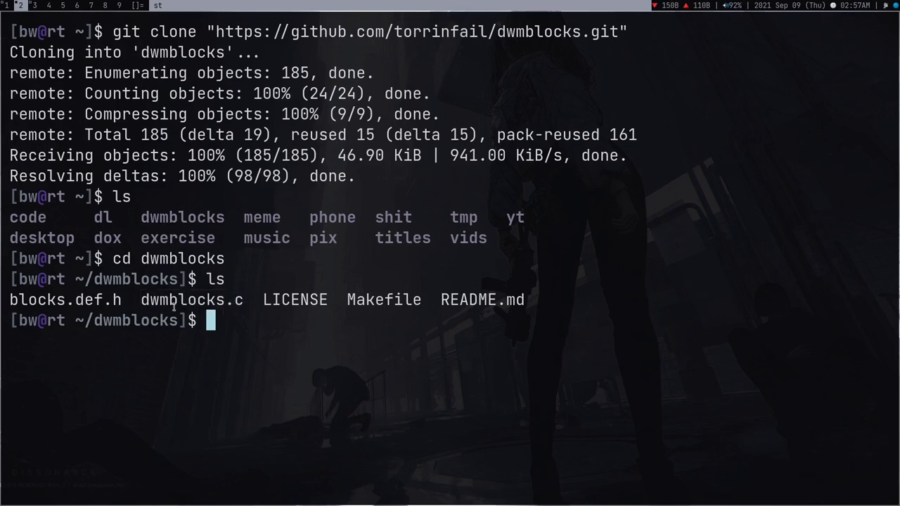
{"action": "mouse_move", "coordinate": [282, 351]}
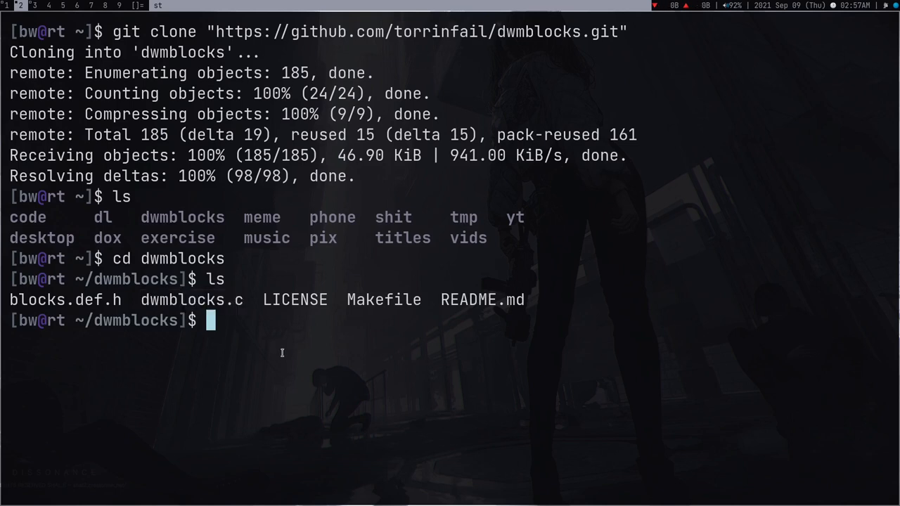
Step: Count the lines in dwmblocks.c with wc -l, giving 213
{"action": "type", "text": "cat"}
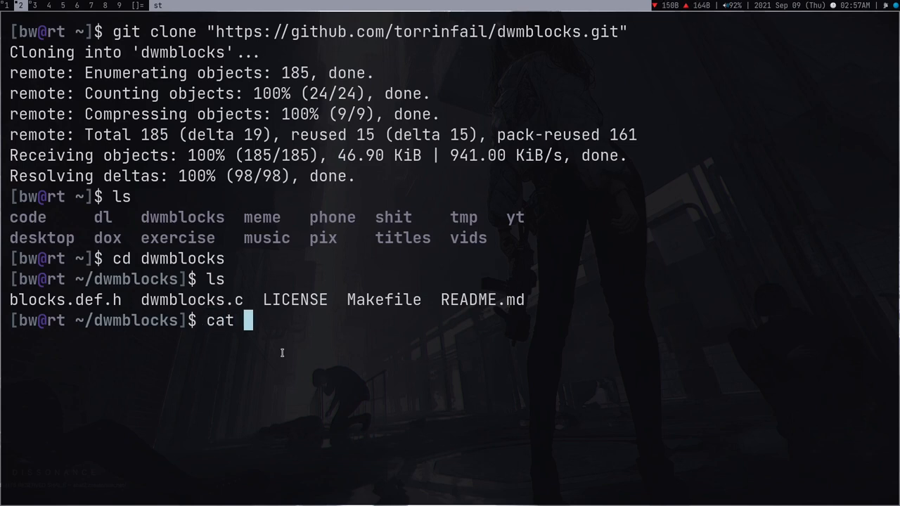
{"action": "type", "text": "dwmblocks.c | wc -l"}
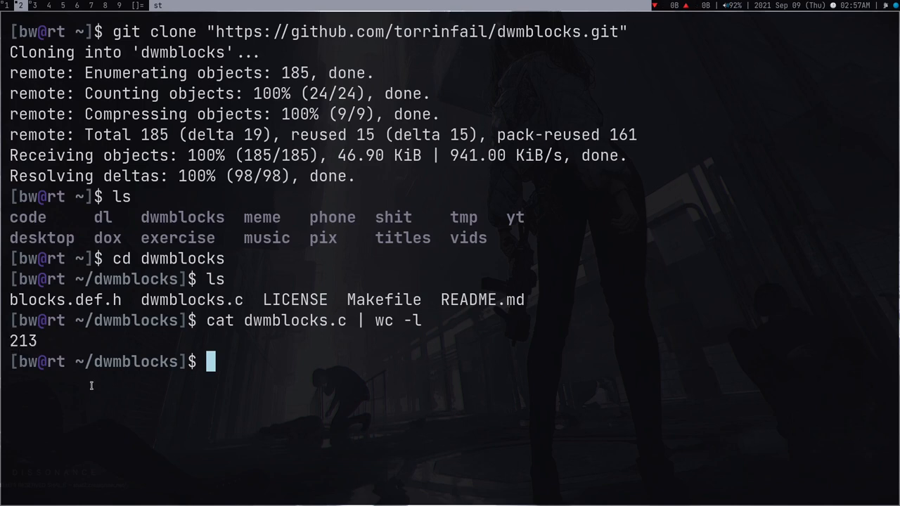
Step: Go up, clone the bugswriter dwmblocks fork instead and enter its folder
{"action": "type", "text": "cd .."}
{"action": "type", "text": "rm -rf dwmblocks"}
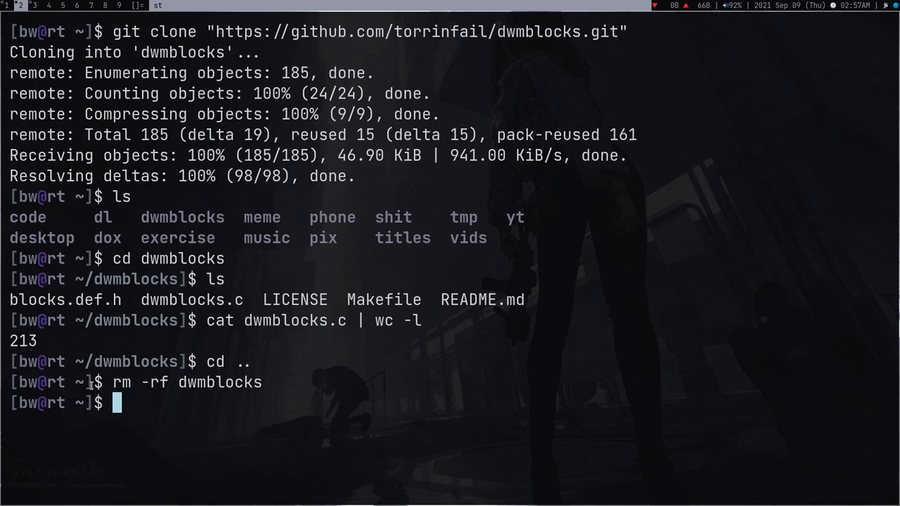
{"action": "type", "text": "git"}
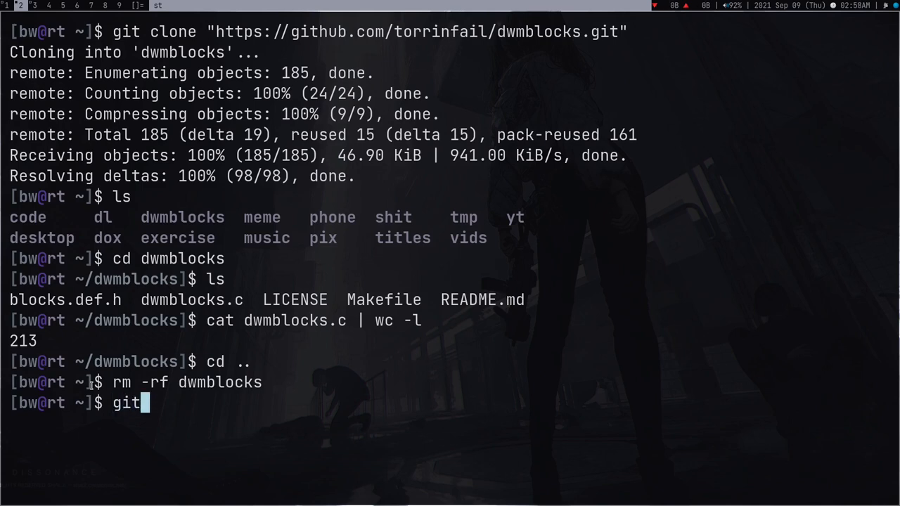
{"action": "type", "text": "clone https"}
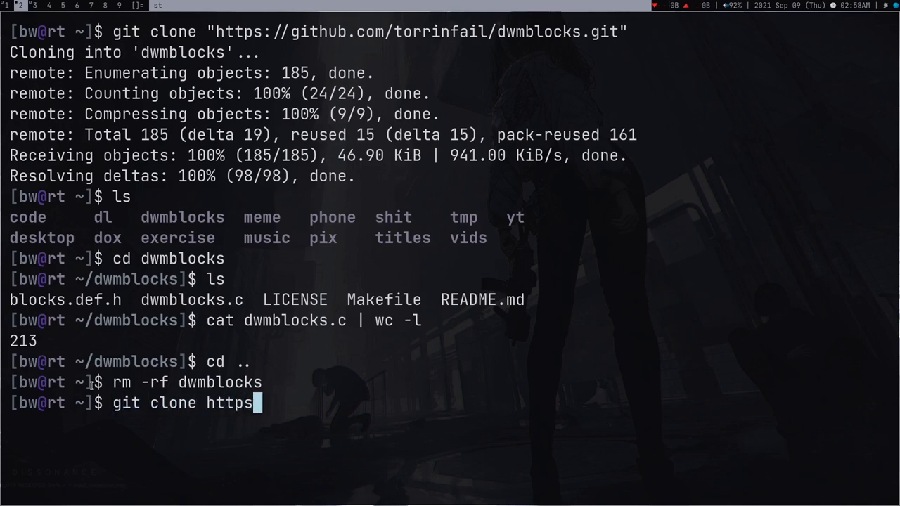
{"action": "type", "text": "://github.com"}
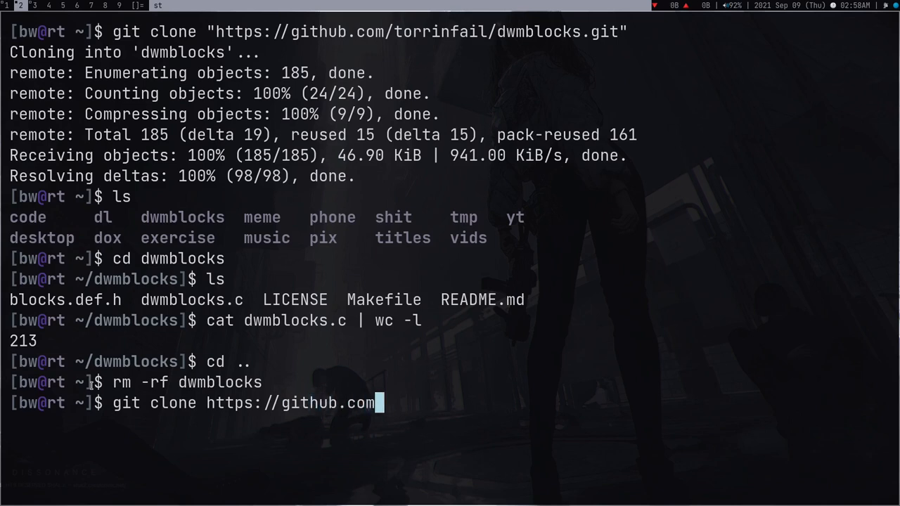
{"action": "type", "text": "/bugswriter/sd"}
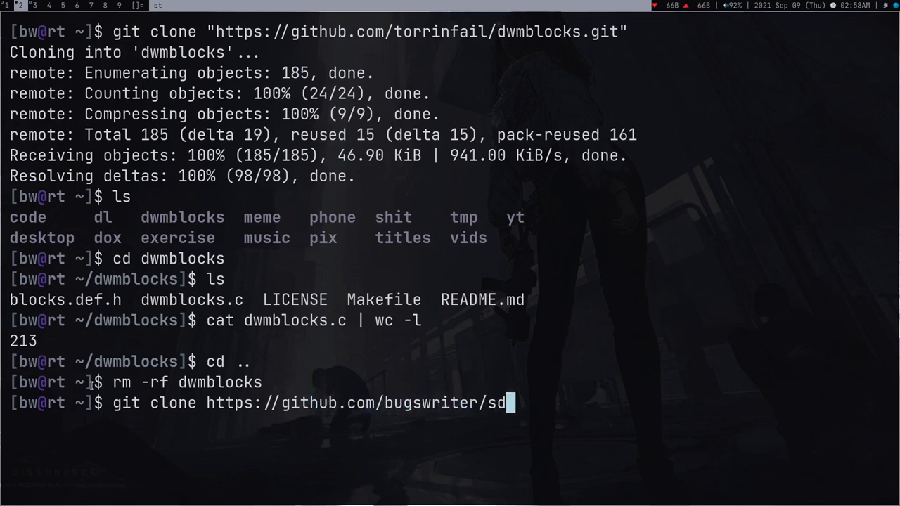
{"action": "type", "text": "wmblocks.git"}
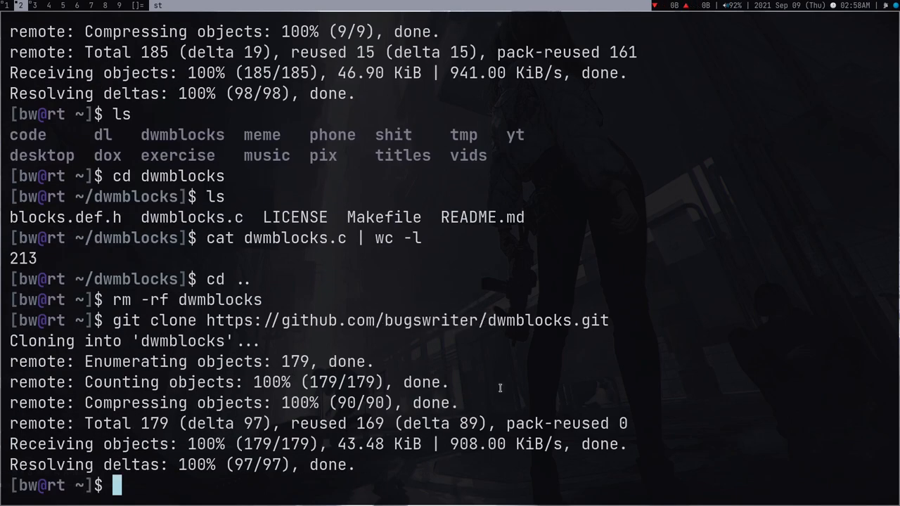
{"action": "type", "text": "cd dwmblocks"}
{"action": "type", "text": "ls"}
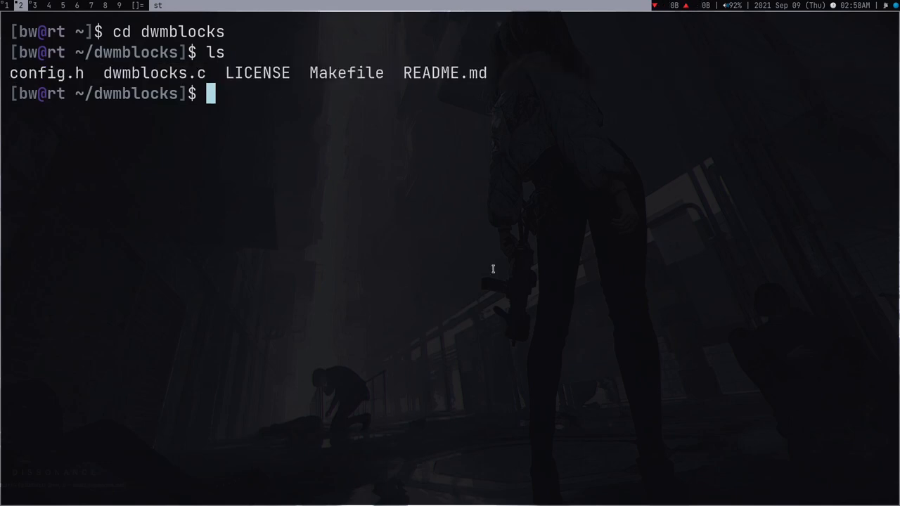
Step: Review the blocks array in config.h in Vim, then save and quit with :wq
{"action": "type", "text": "vim config.h"}
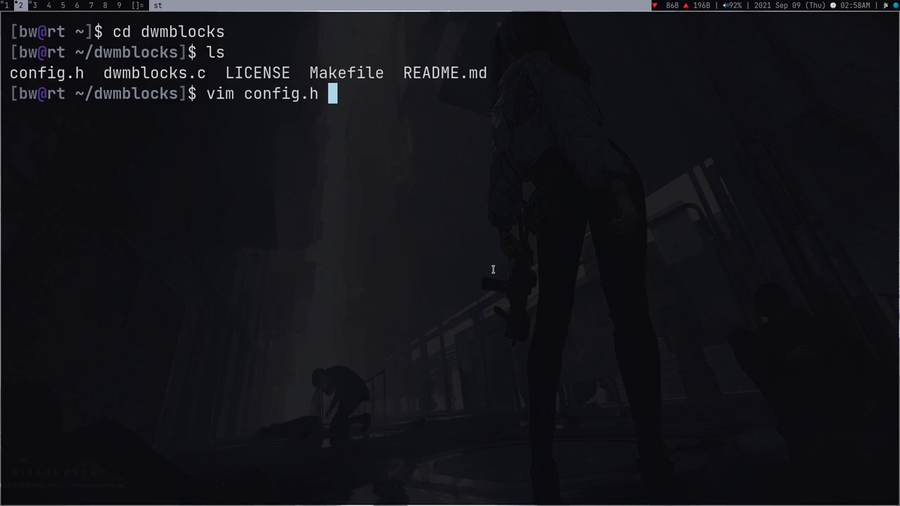
{"action": "key", "text": "Return"}
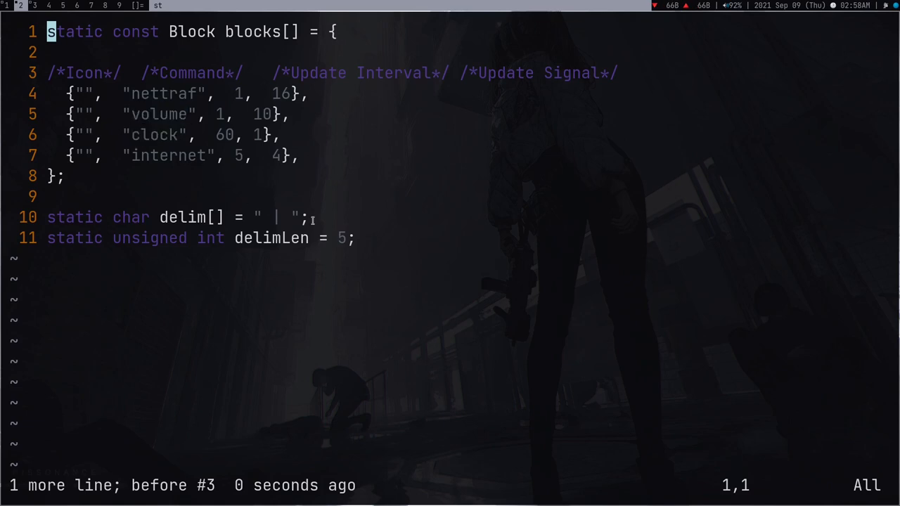
{"action": "type", "text": ":wq"}
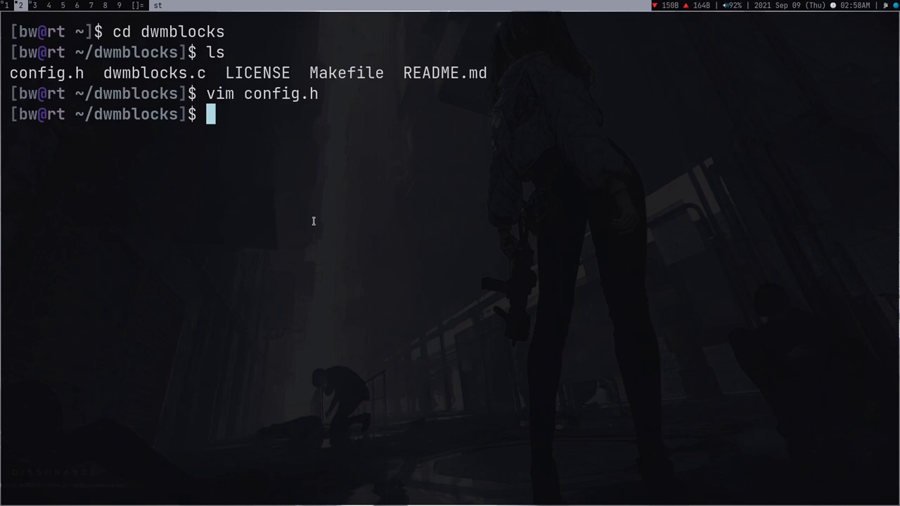
Step: Run the nettraf, volume and clock block scripts to preview their output
{"action": "type", "text": "nettf"}
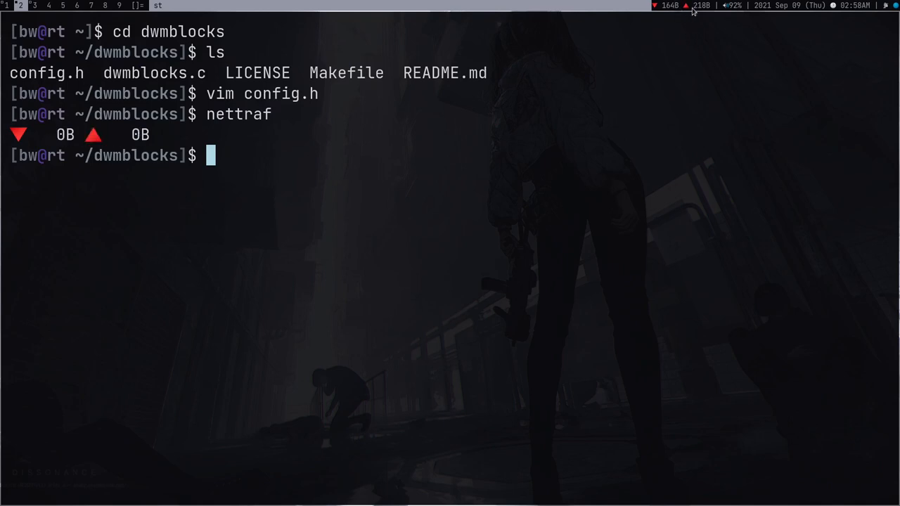
{"action": "mouse_move", "coordinate": [619, 189]}
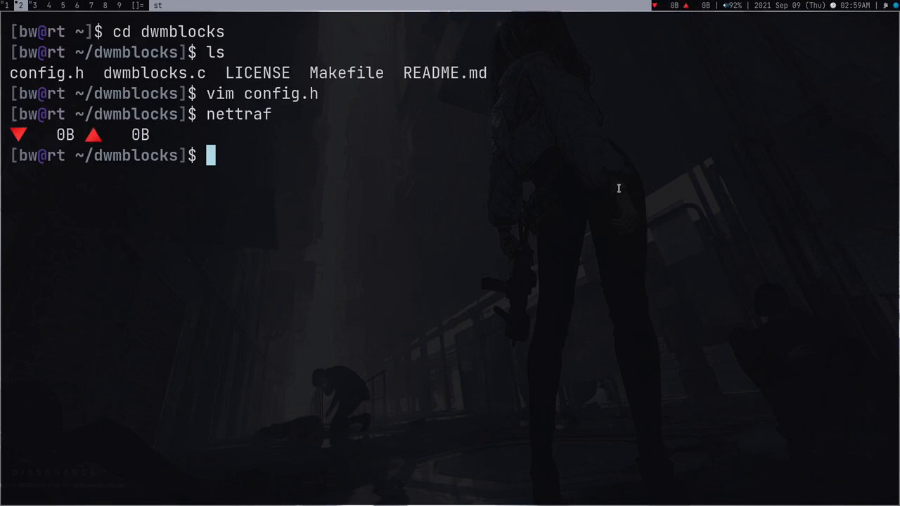
{"action": "type", "text": "volume"}
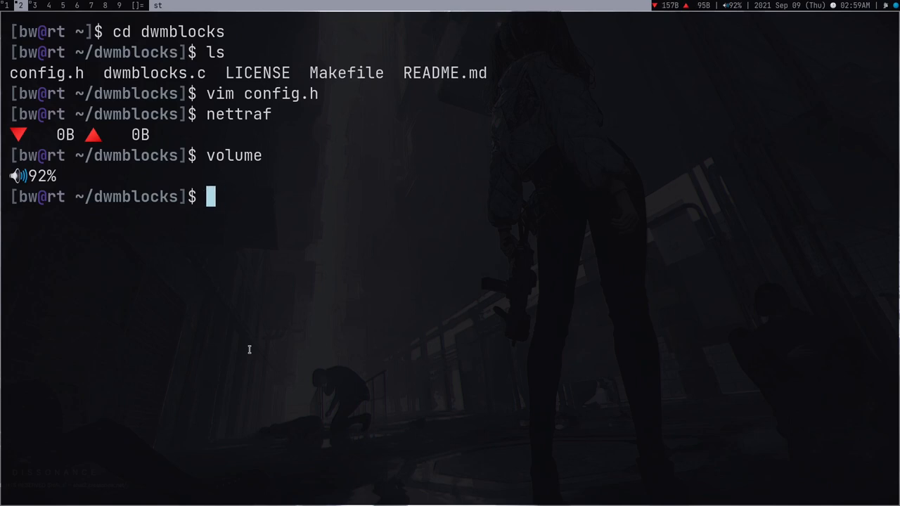
{"action": "type", "text": "clock"}
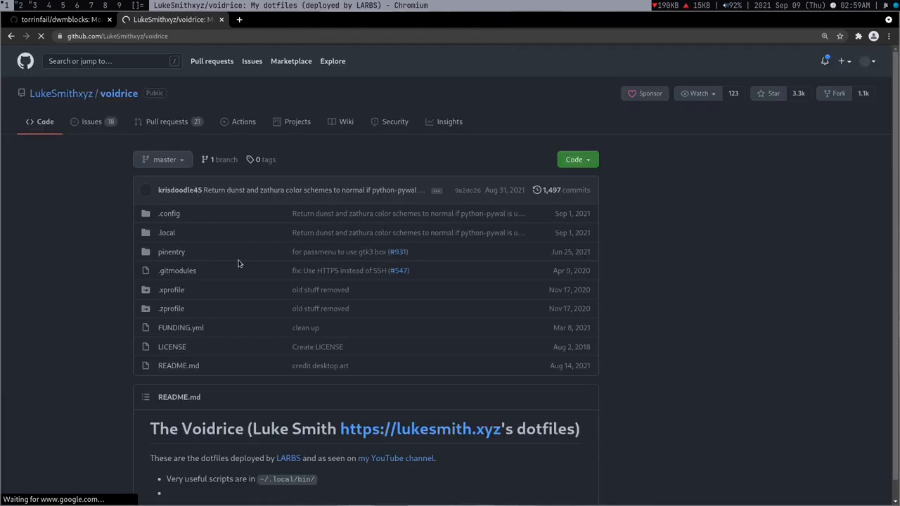
Step: Browse voidrice's local bin statusbar folder and open sb-battery in a new tab
{"action": "left_click", "coordinate": [166, 232]}
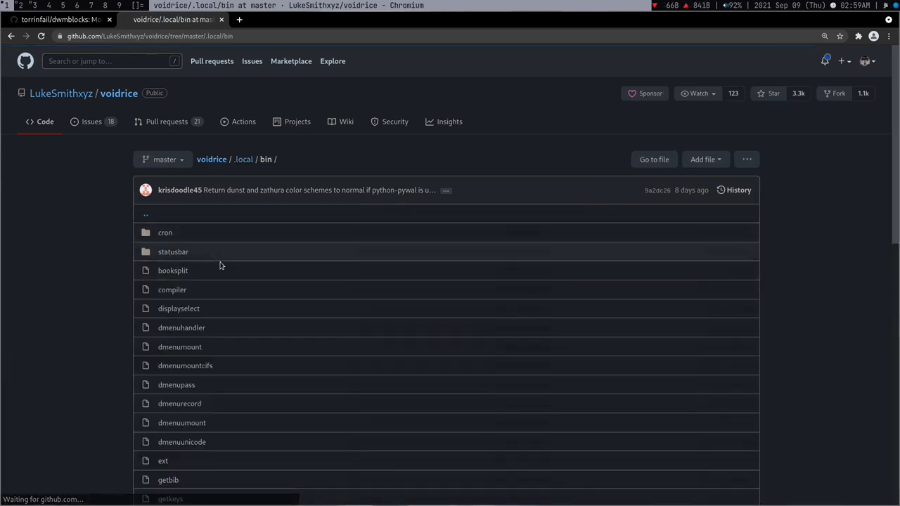
{"action": "left_click", "coordinate": [173, 252]}
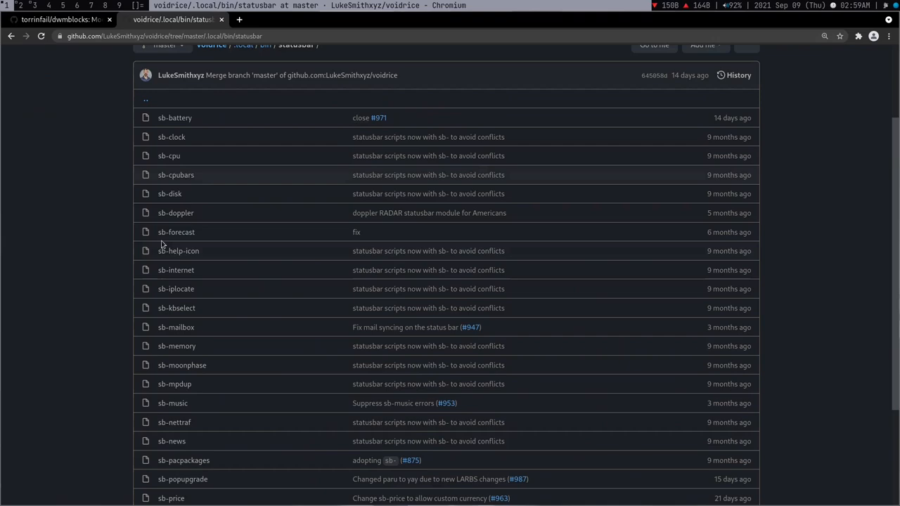
{"action": "scroll", "scroll_direction": "down", "scroll_amount": 3}
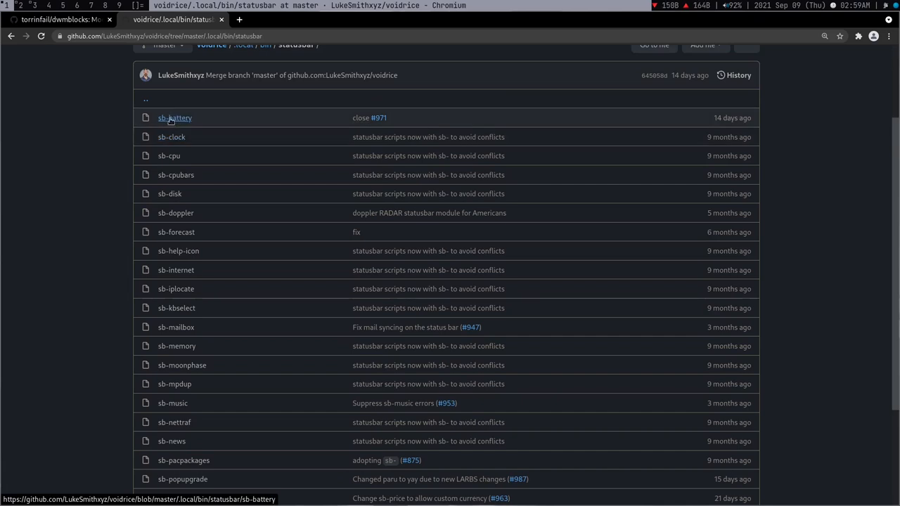
{"action": "mouse_move", "coordinate": [172, 138]}
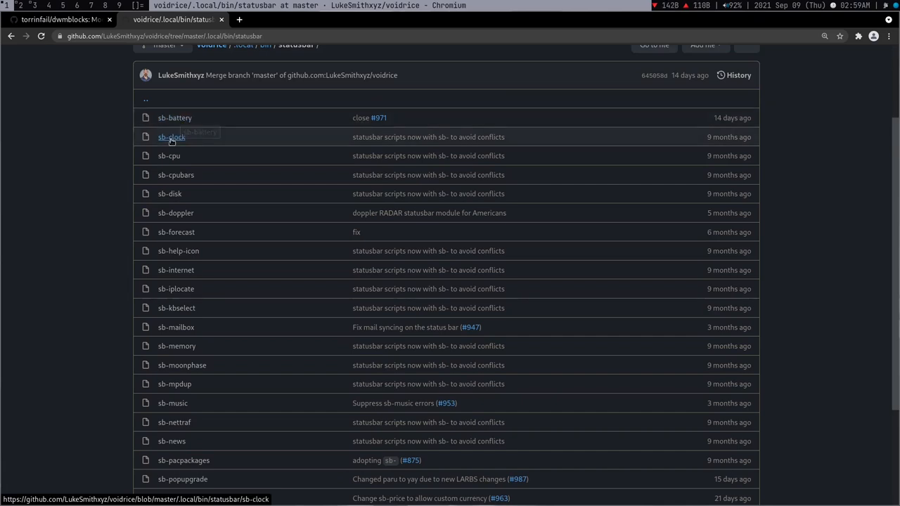
{"action": "left_click", "coordinate": [174, 118]}
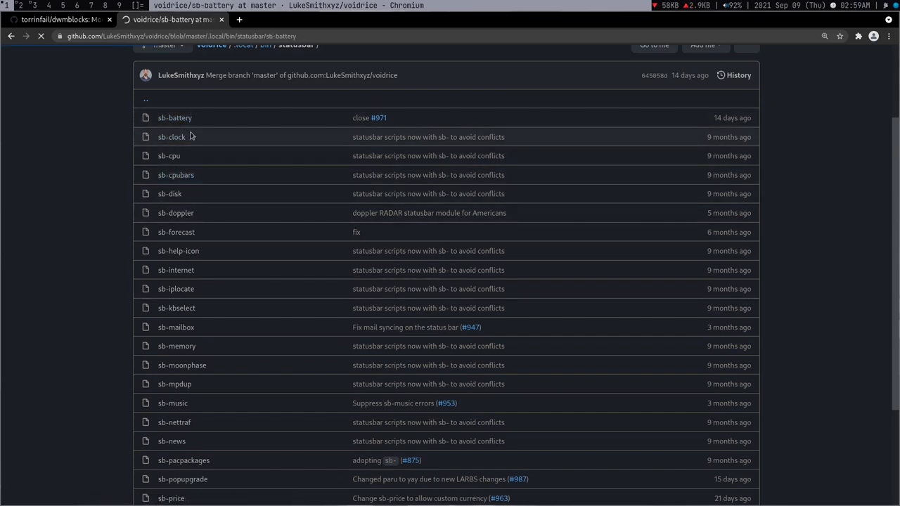
{"action": "left_click", "coordinate": [175, 118]}
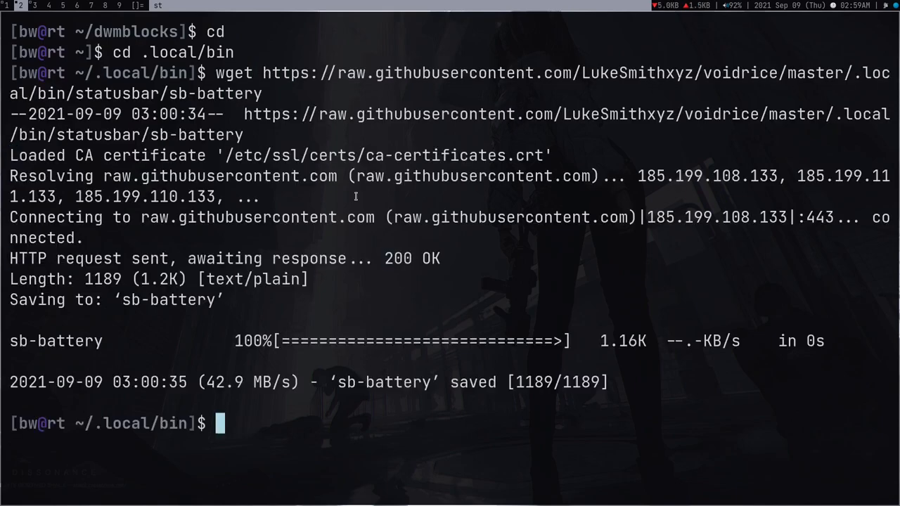
Step: Rename sb-battery to battery in ~/.local/bin and make it executable with chmod +x
{"action": "type", "text": "ls"}
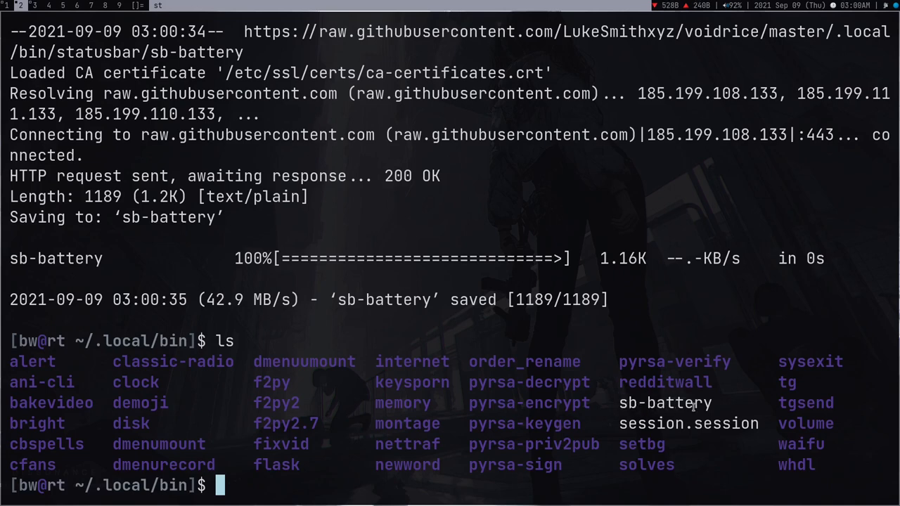
{"action": "type", "text": "mv sb-battery battery"}
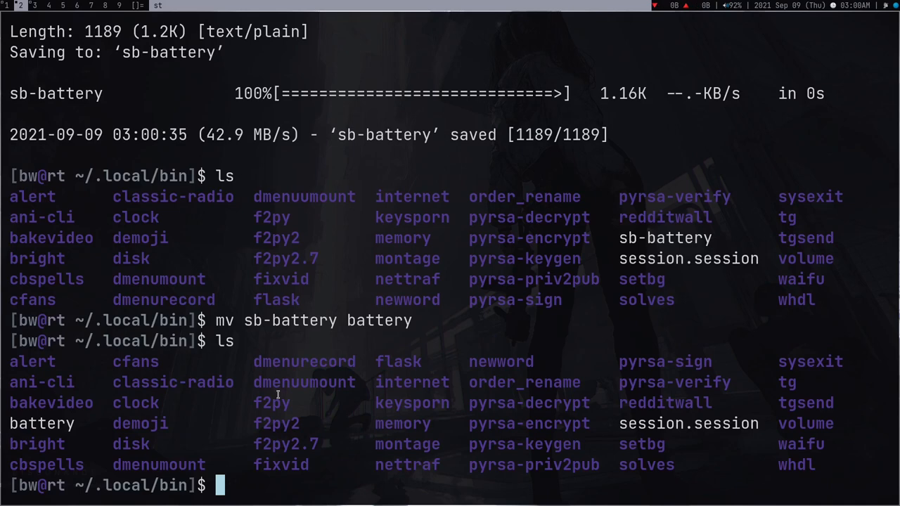
{"action": "type", "text": "chmod x"}
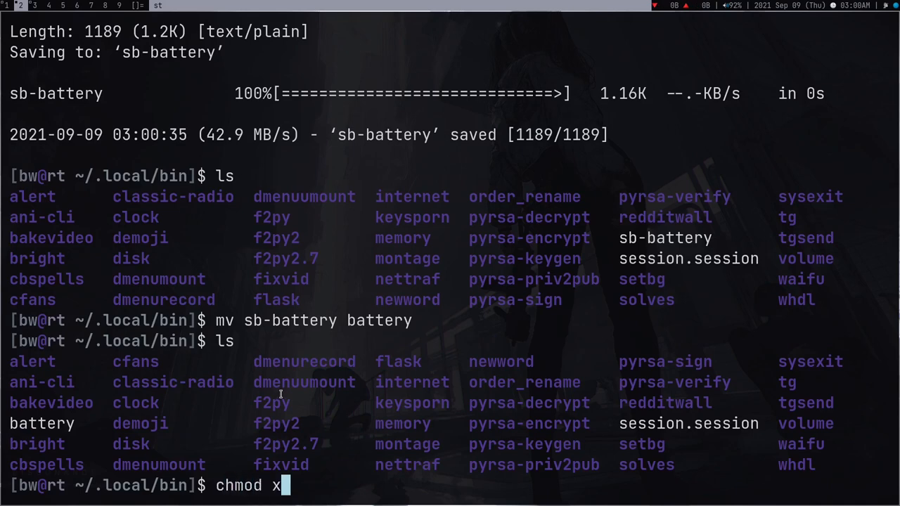
{"action": "type", "text": "+x"}
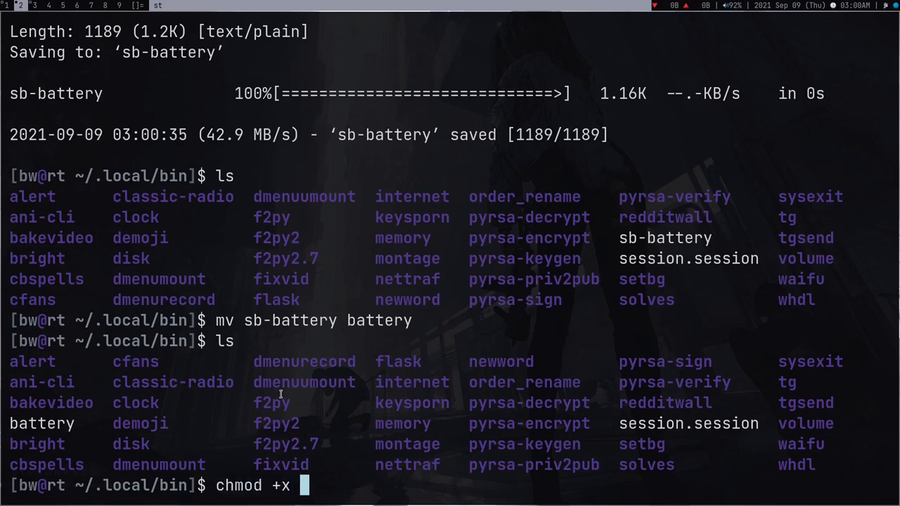
{"action": "type", "text": "battery"}
{"action": "type", "text": "ls"}
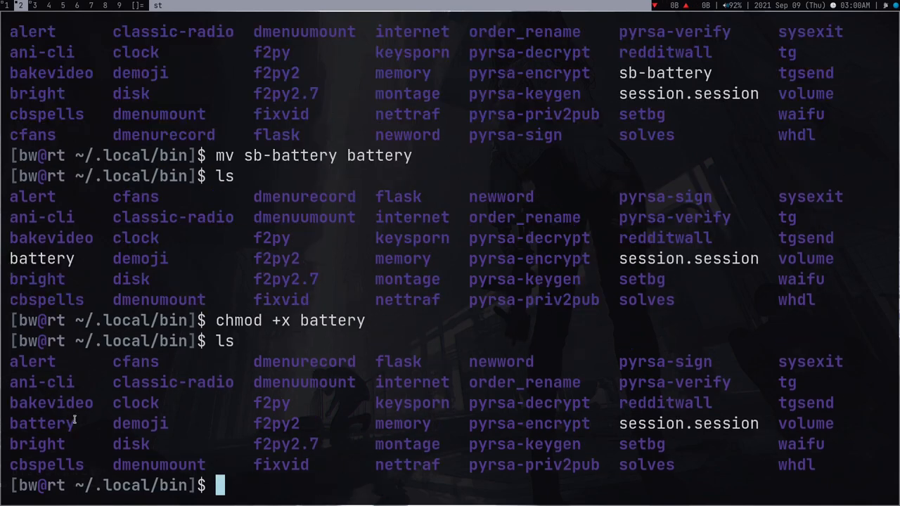
Step: Run ./battery, ./nettraf and ./clock to test the scripts' output
{"action": "type", "text": "./battery"}
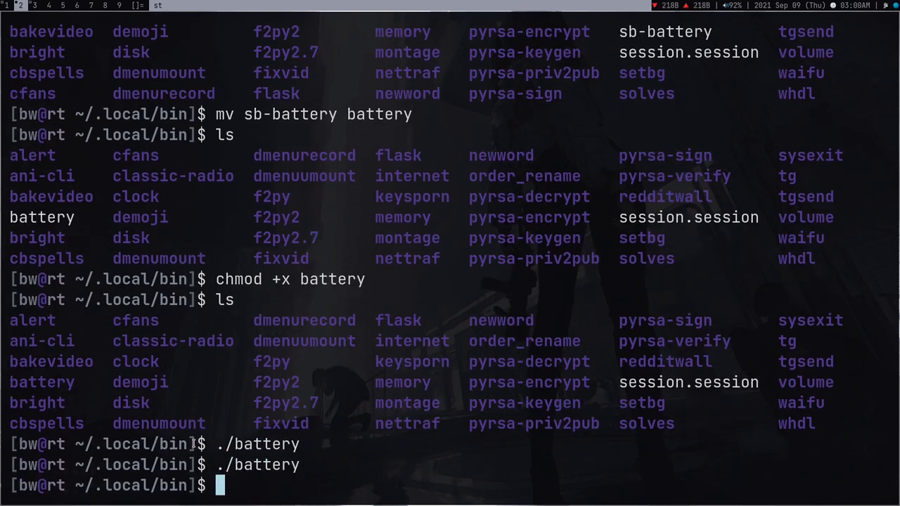
{"action": "key", "text": "Return"}
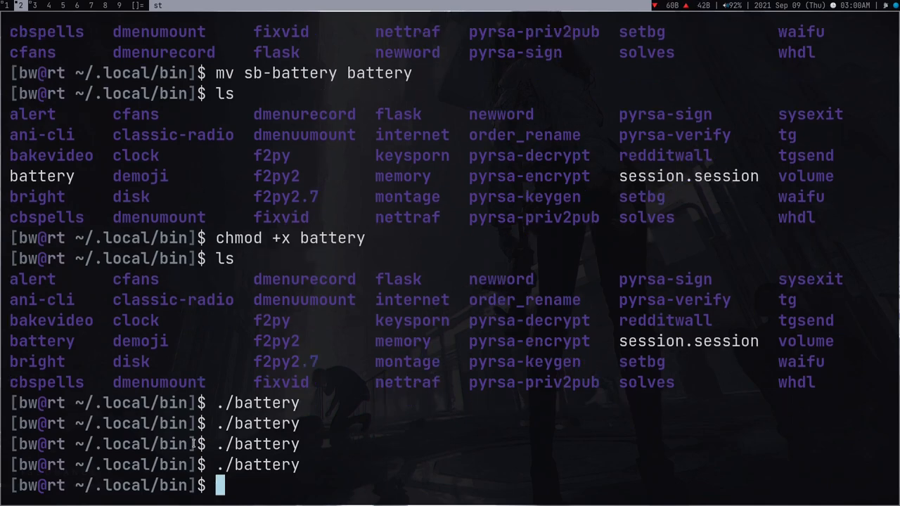
{"action": "type", "text": "./nettraf"}
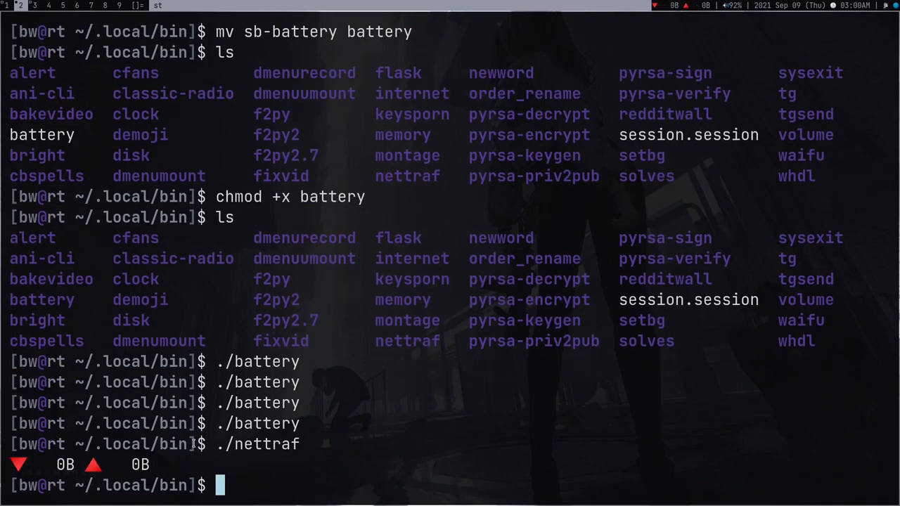
{"action": "type", "text": "./clock"}
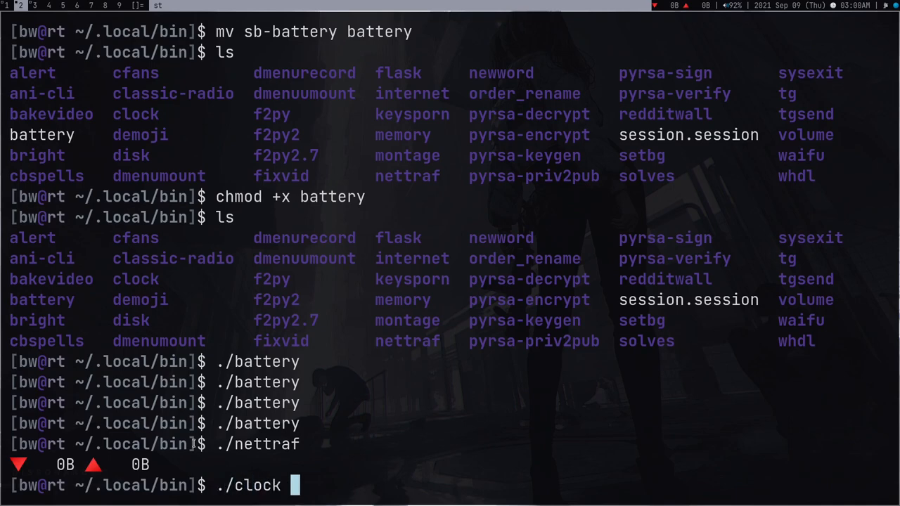
{"action": "key", "text": "Return"}
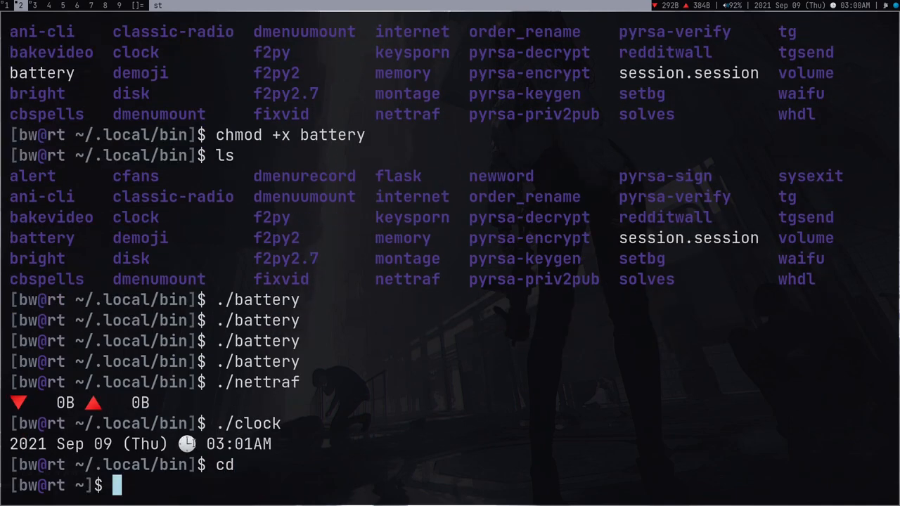
{"action": "type", "text": "clock"}
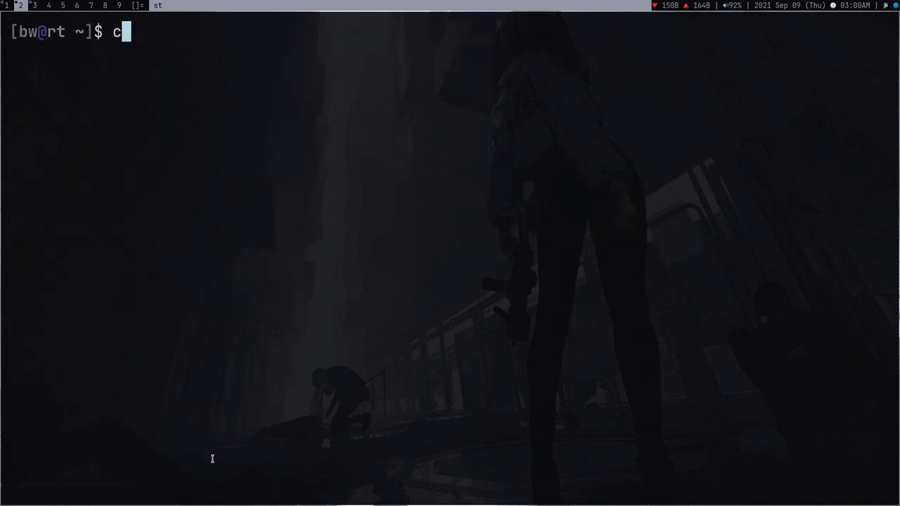
Step: Show .zprofile, highlight the line adding ~/.local/bin to PATH, then list home
{"action": "type", "text": "at .zprofile"}
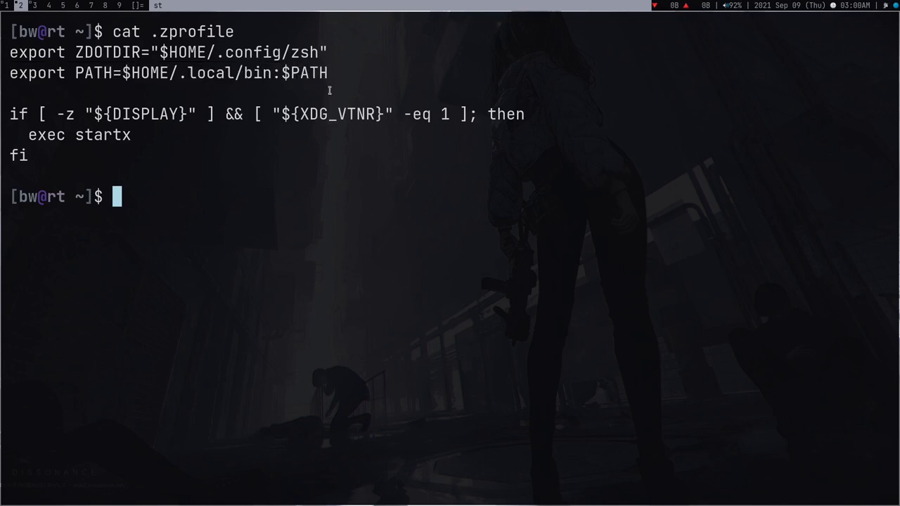
{"action": "left_click_drag", "start_coordinate": [76, 73], "coordinate": [264, 73]}
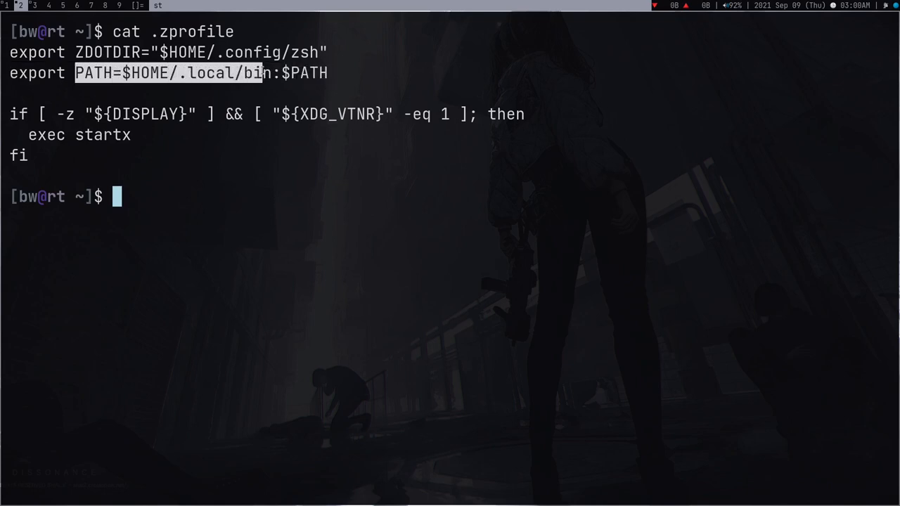
{"action": "double_click", "coordinate": [197, 31]}
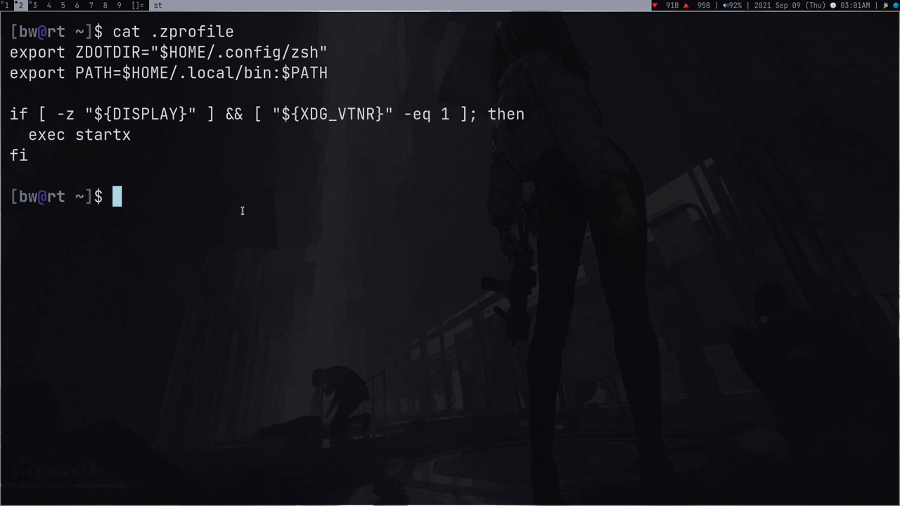
{"action": "mouse_move", "coordinate": [335, 66]}
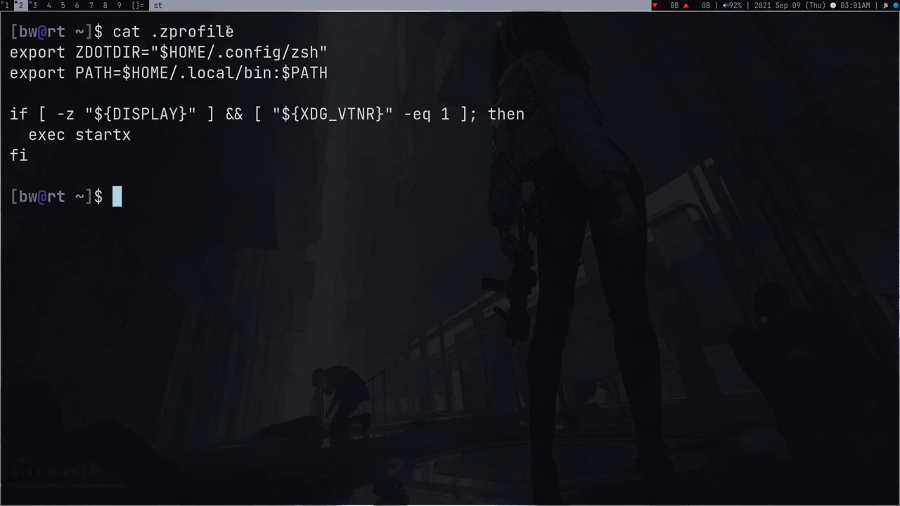
{"action": "type", "text": "ls"}
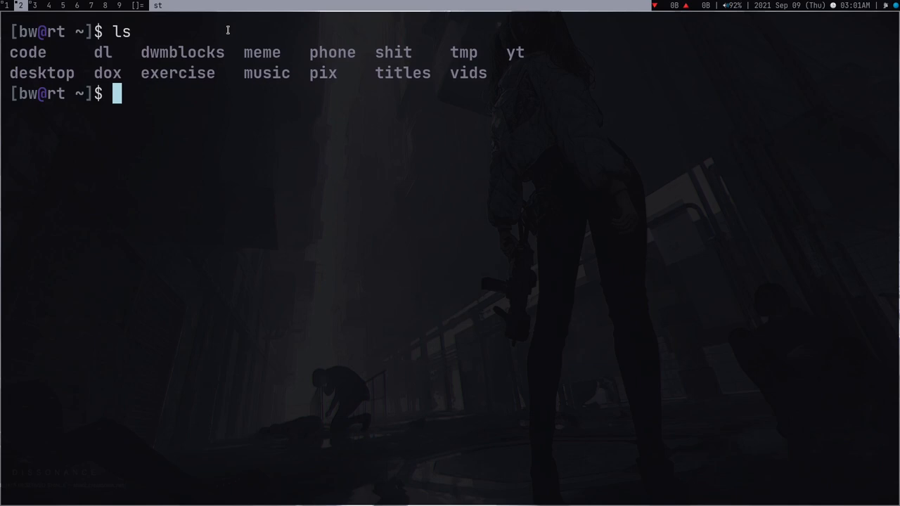
Step: Enter dwmblocks, run sudo make install, then return to the home folder
{"action": "type", "text": "cd dwmblocks"}
{"action": "type", "text": "sudo"}
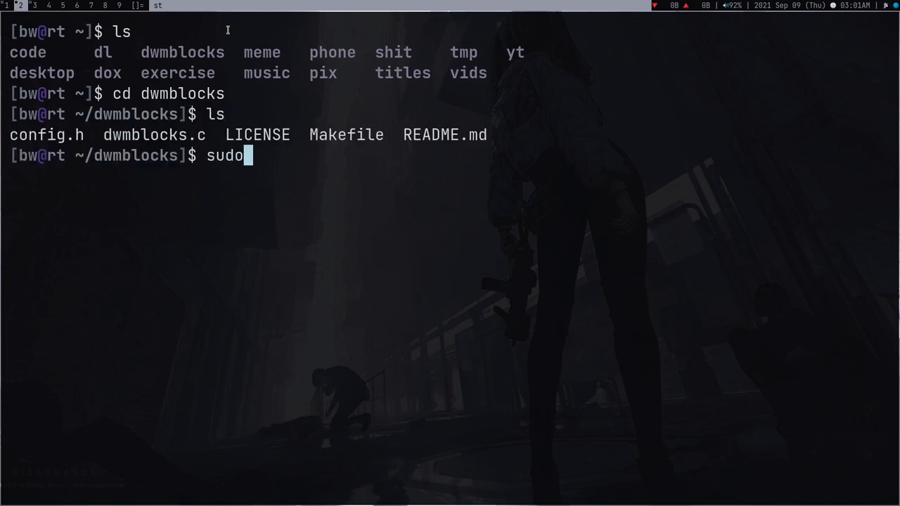
{"action": "type", "text": "make install"}
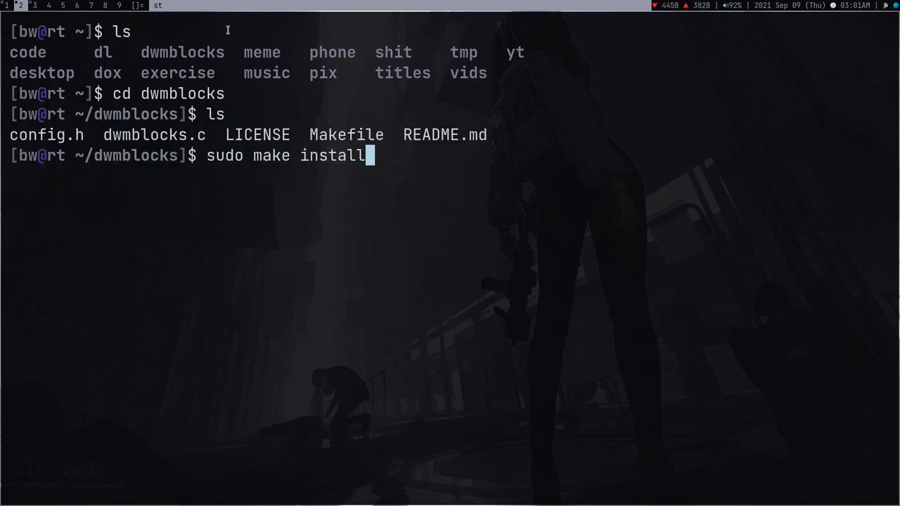
{"action": "mouse_move", "coordinate": [64, 6]}
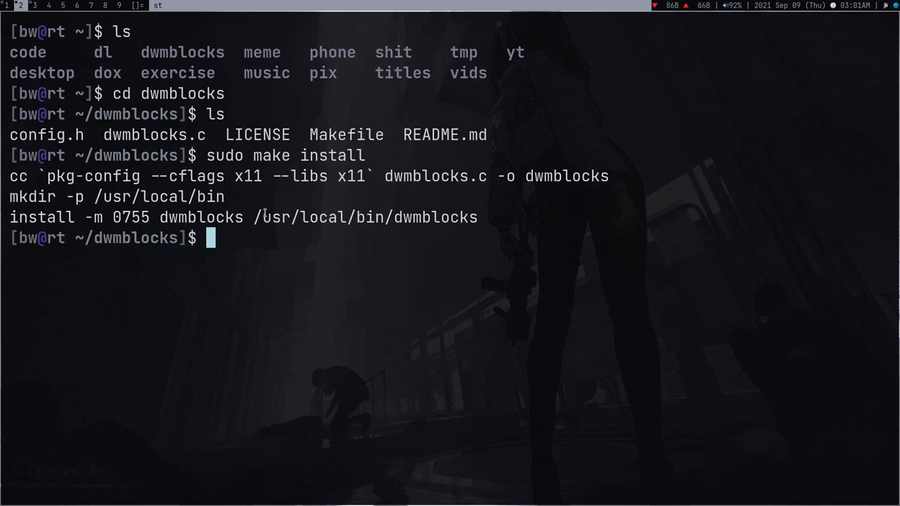
{"action": "type", "text": "cd"}
{"action": "type", "text": "dwm"}
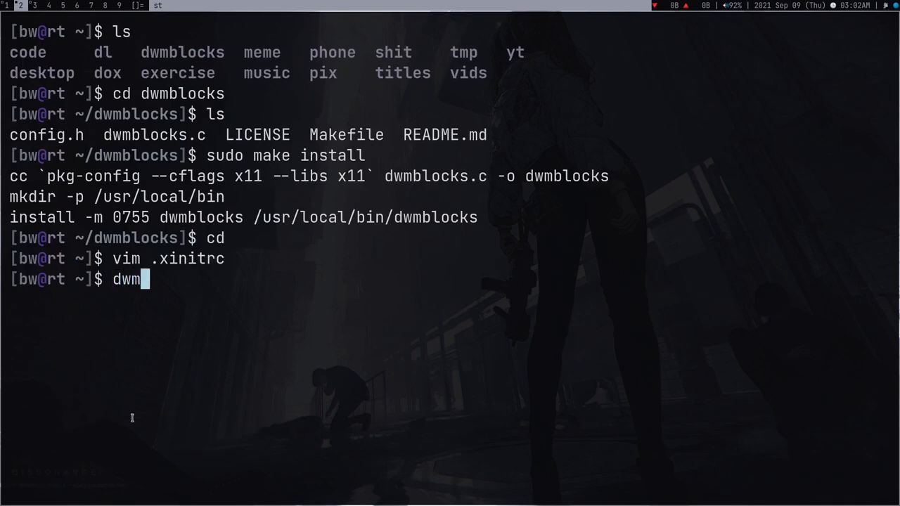
Step: Write hello with #!/bin/sh and echo "Hello, viewers", then chmod +x it
{"action": "type", "text": "blocks *"}
{"action": "type", "text": "v"}
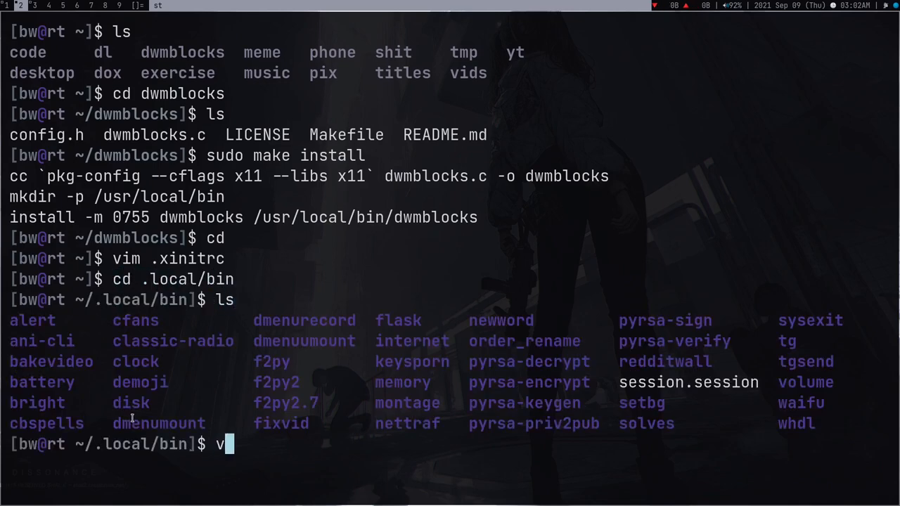
{"action": "type", "text": "im hello."}
{"action": "type", "text": "#"}
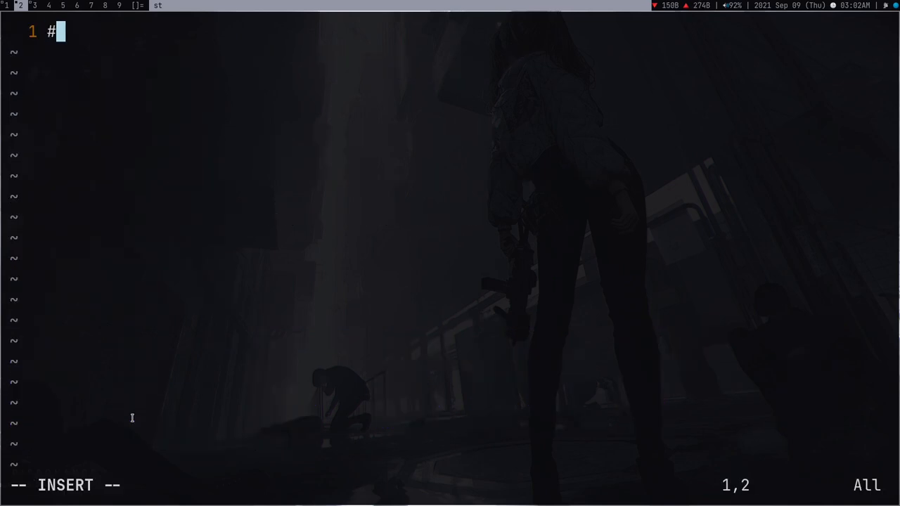
{"action": "type", "text": "!/bin/sh"}
{"action": "type", "text": "echo \""}
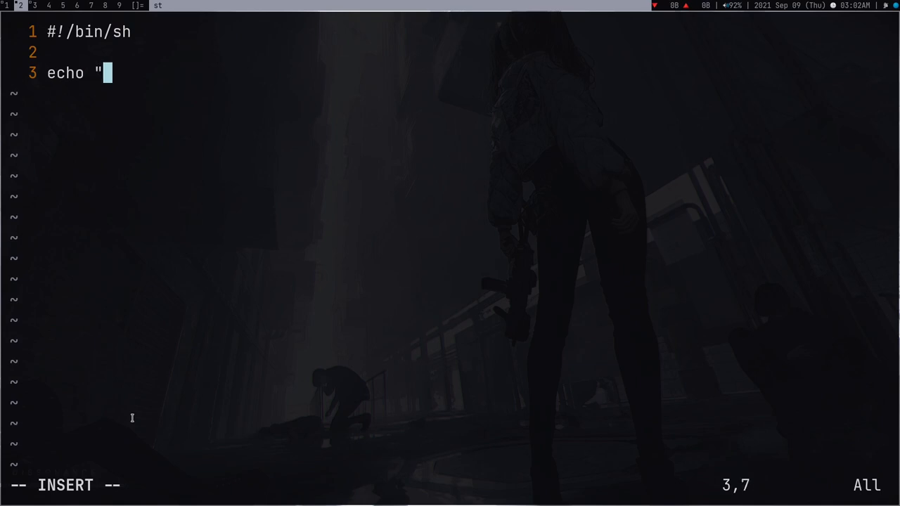
{"action": "type", "text": "Hello, viewe"}
{"action": "type", "text": "chmod"}
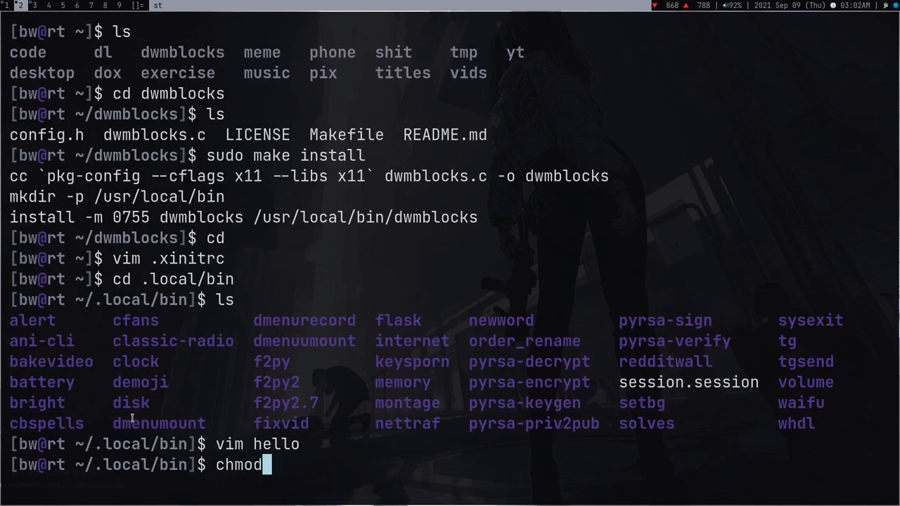
{"action": "type", "text": "+x hello"}
{"action": "type", "text": "./hello"}
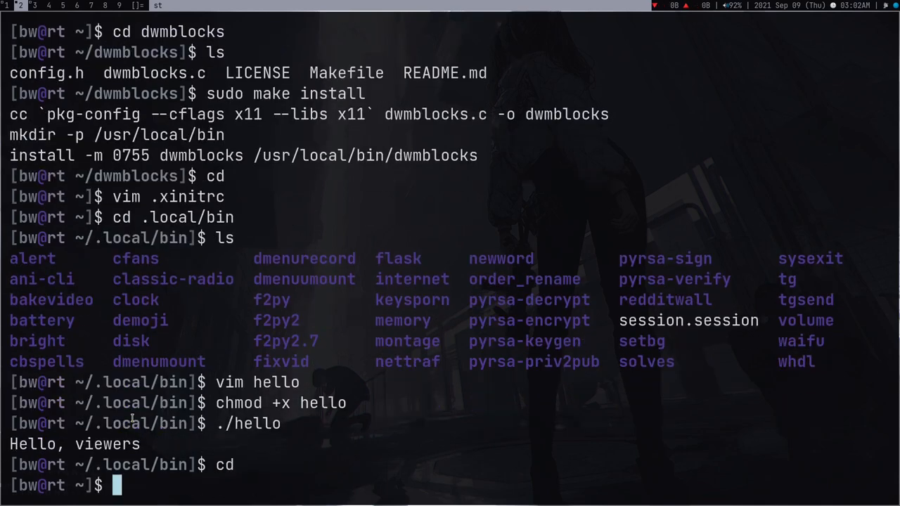
Step: Change into the ~/.local/bin folder
{"action": "type", "text": "cd ."}
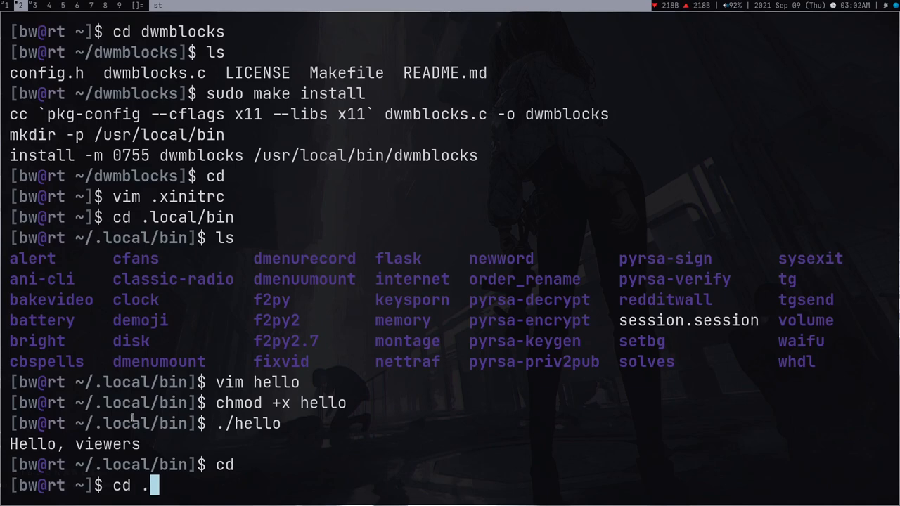
{"action": "type", "text": "local/bi"}
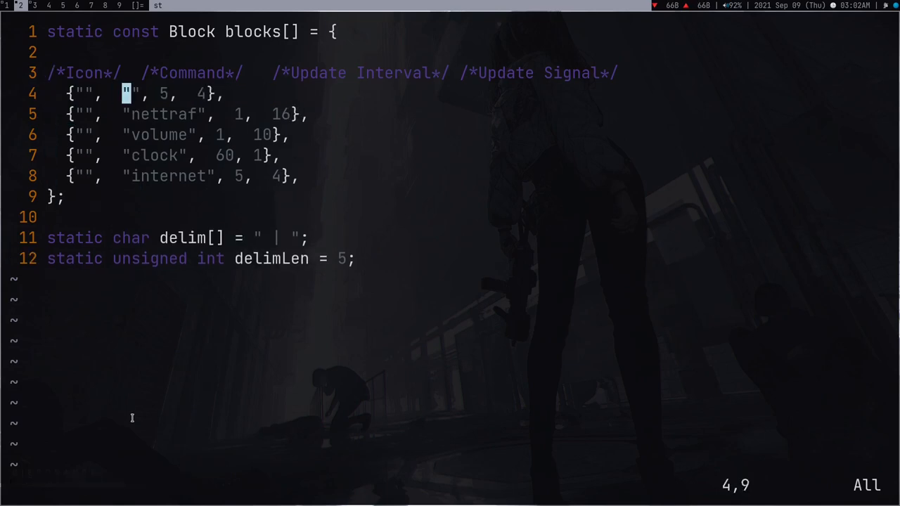
Step: Edit dwmblocks' config.h so the first block's command is the hello script
{"action": "type", "text": "hello"}
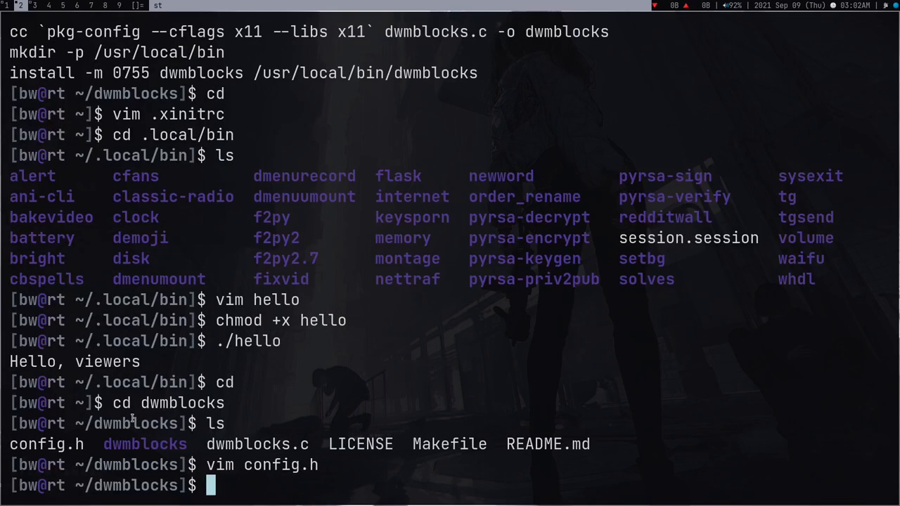
{"action": "type", "text": "hel"}
{"action": "type", "text": "pkill "}
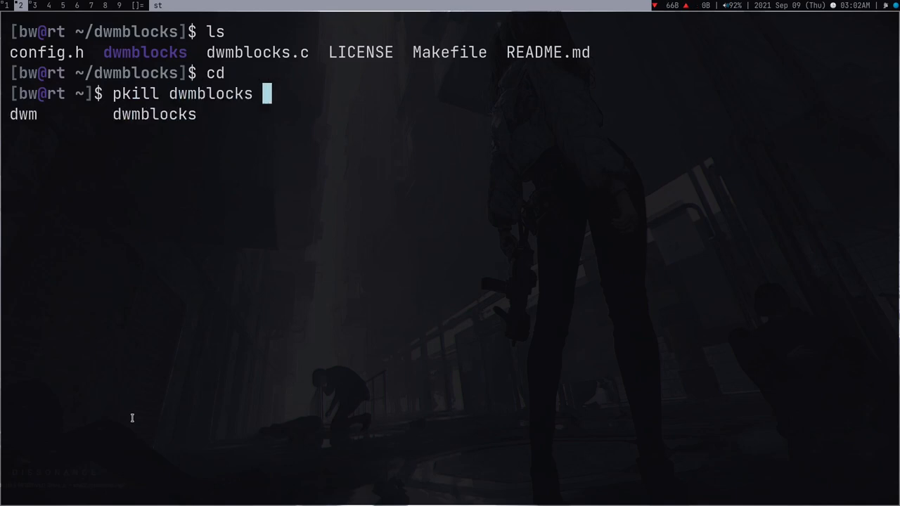
Step: Relaunch dwmblocks in the background with dwmblocks & so Hello, viewers shows in the bar
{"action": "type", "text": "dwmb"}
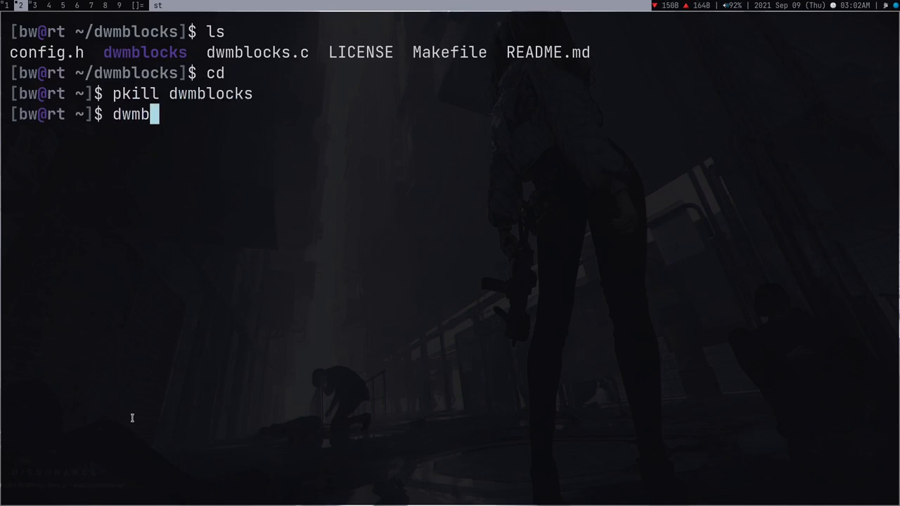
{"action": "type", "text": "locks &"}
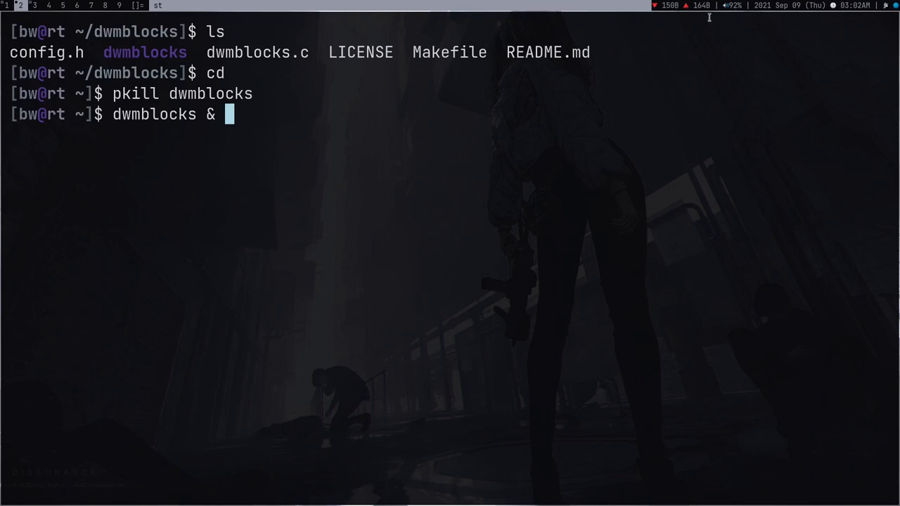
{"action": "mouse_move", "coordinate": [816, 69]}
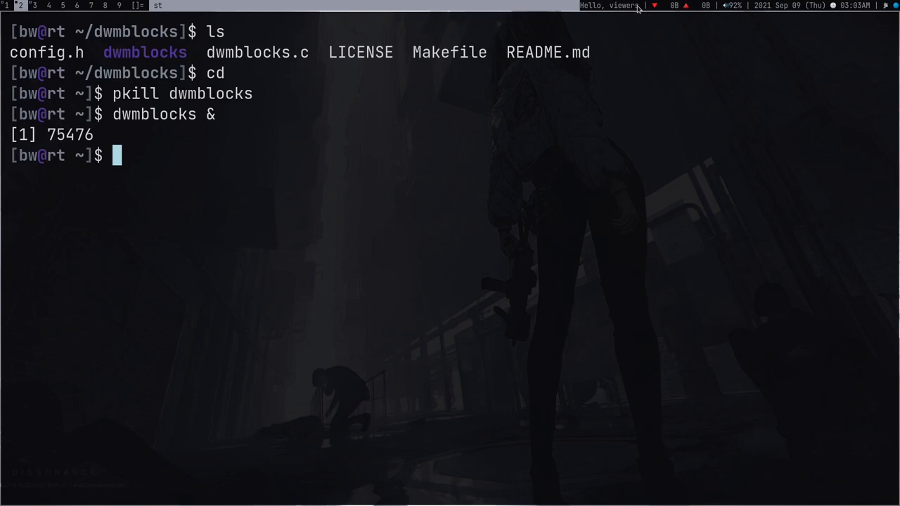
{"action": "mouse_move", "coordinate": [645, 103]}
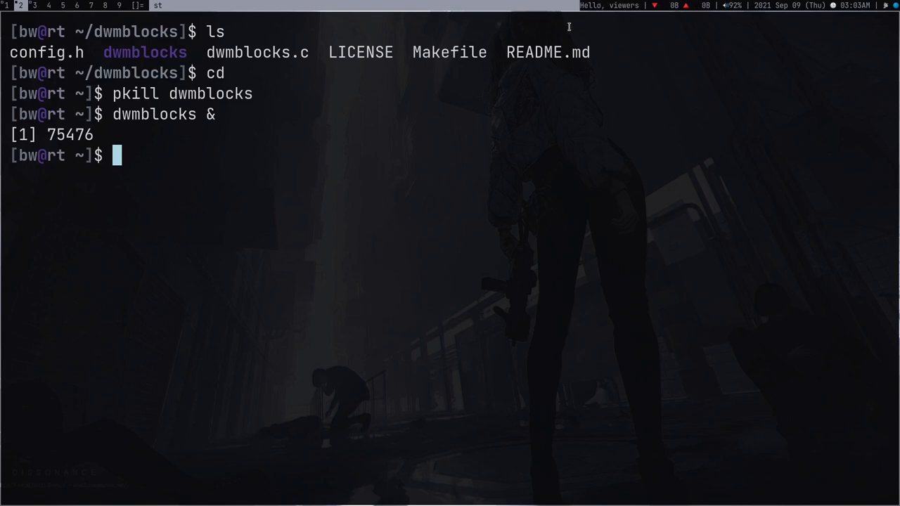
{"action": "mouse_move", "coordinate": [596, 126]}
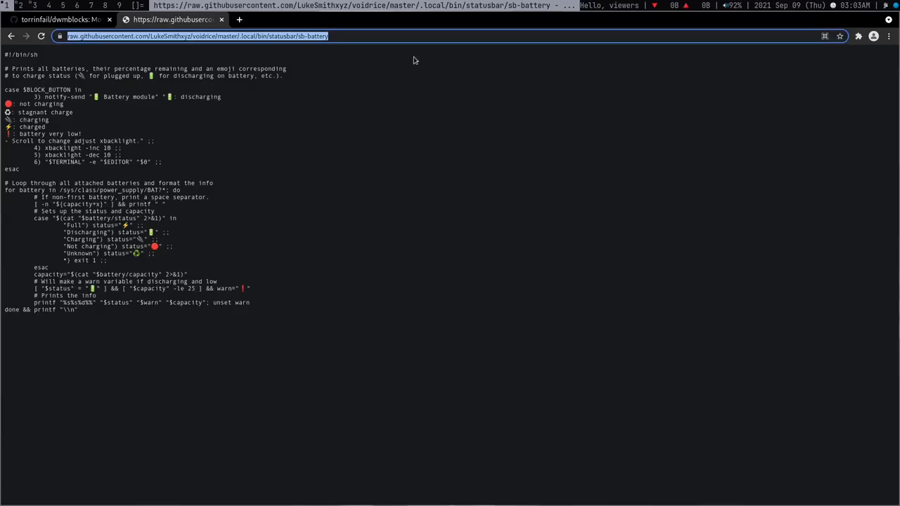
Step: From pystardust's profile repositories list, find and enter the sbar repository
{"action": "left_click", "coordinate": [351, 20]}
{"action": "type", "text": "github.com/pystardust/"}
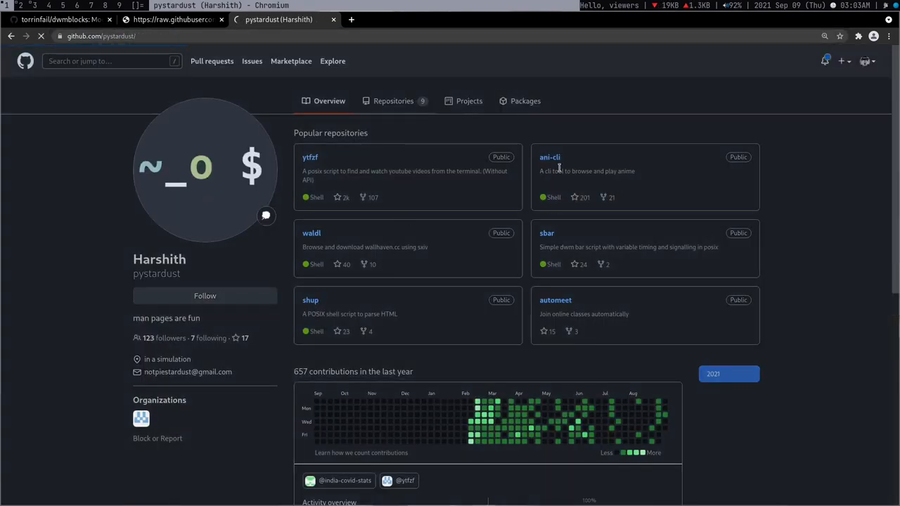
{"action": "left_click", "coordinate": [394, 101]}
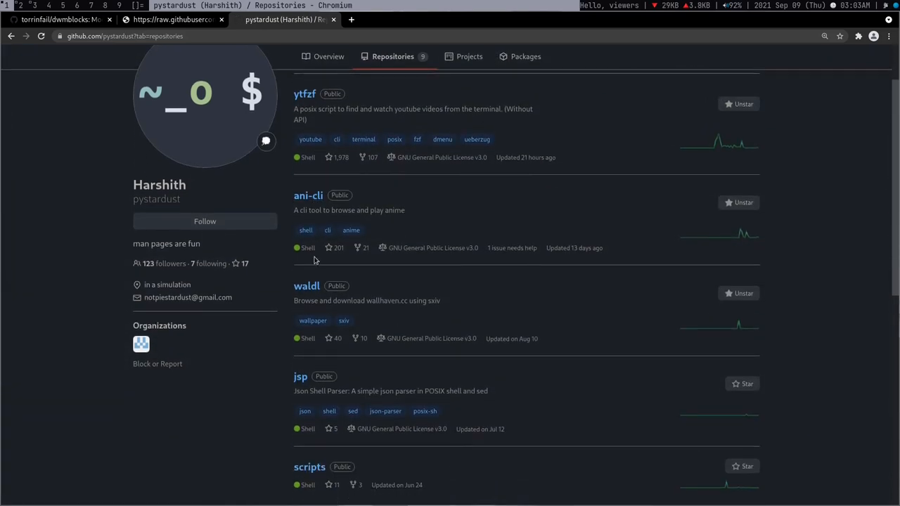
{"action": "scroll", "scroll_direction": "down", "scroll_amount": 3}
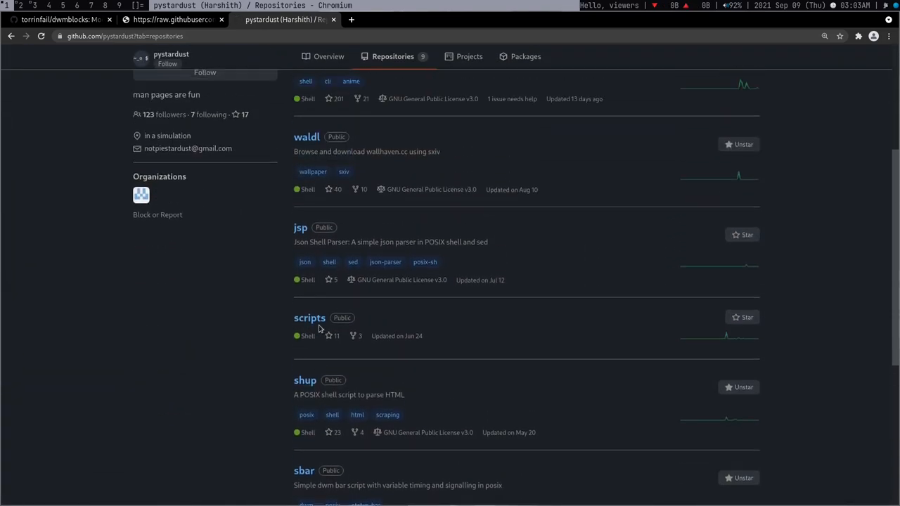
{"action": "scroll", "scroll_direction": "down", "scroll_amount": 3}
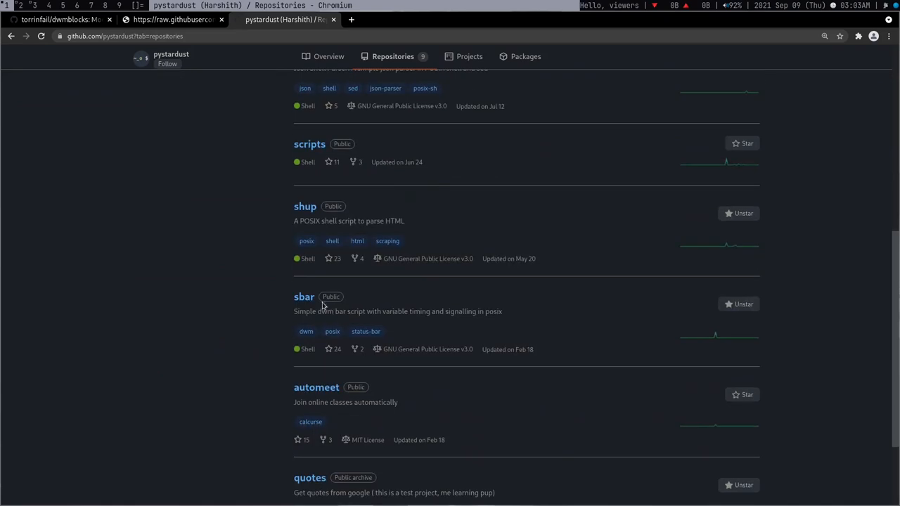
{"action": "left_click", "coordinate": [304, 296]}
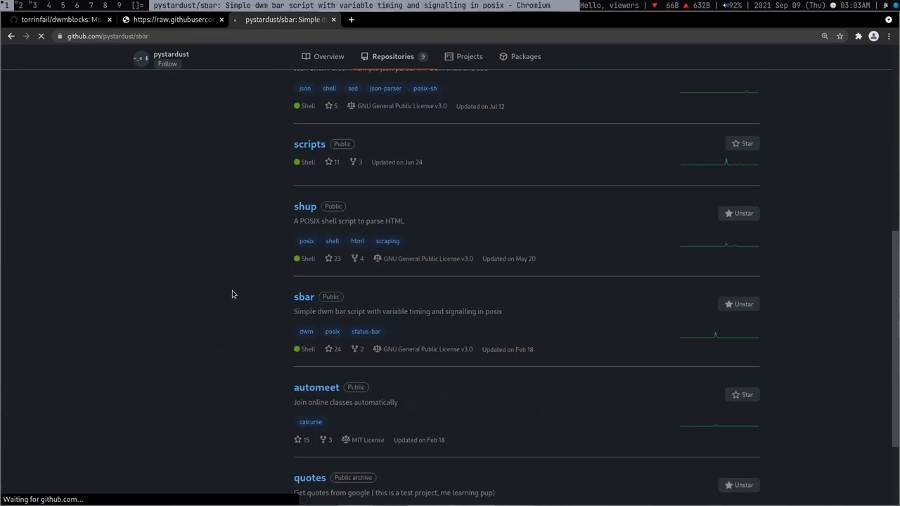
{"action": "left_click", "coordinate": [304, 297]}
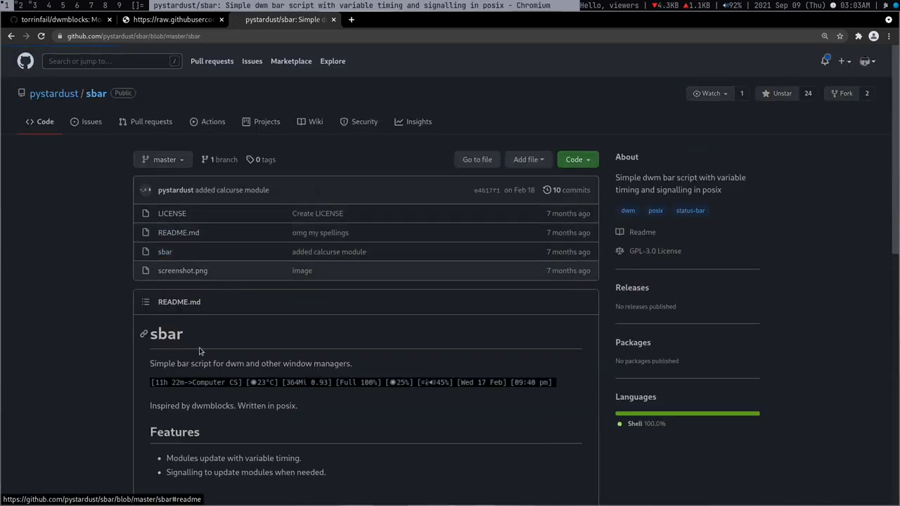
Step: View the sbar script file and scroll through its battery/status code
{"action": "left_click", "coordinate": [165, 252]}
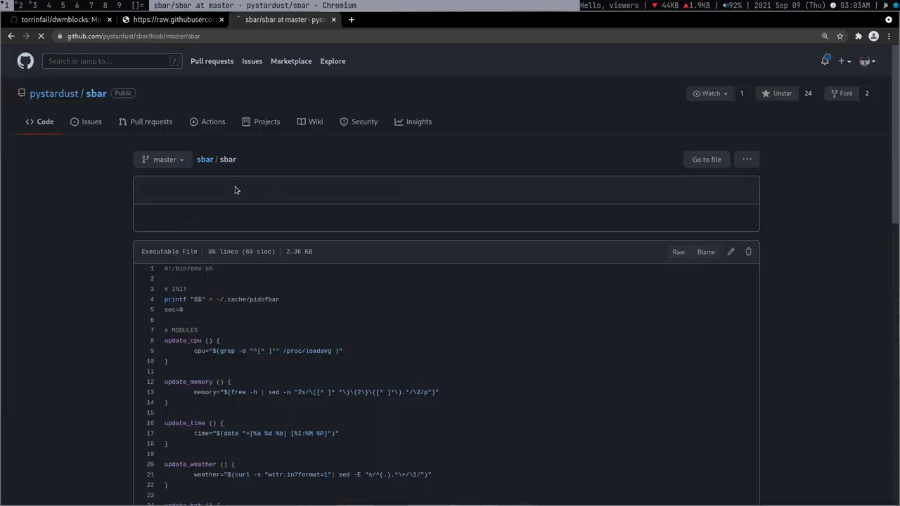
{"action": "scroll", "scroll_direction": "down", "scroll_amount": 3}
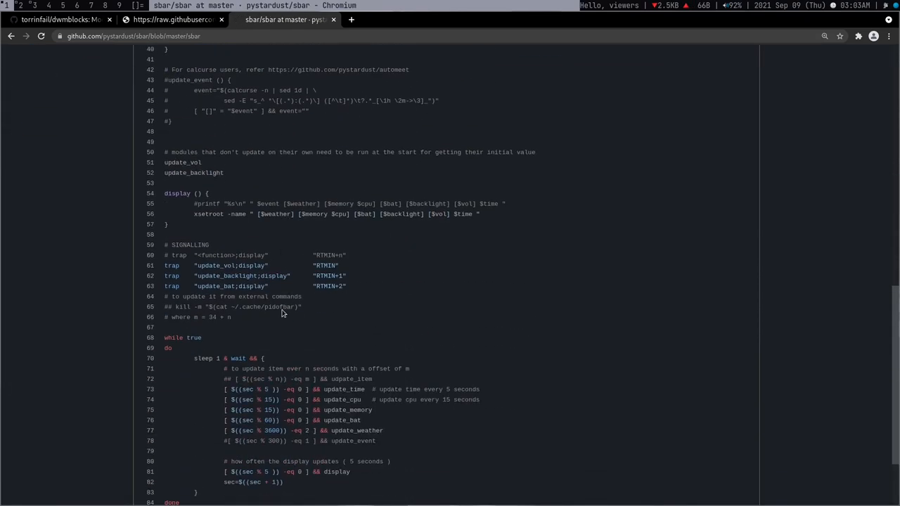
{"action": "scroll", "scroll_direction": "up", "scroll_amount": 3}
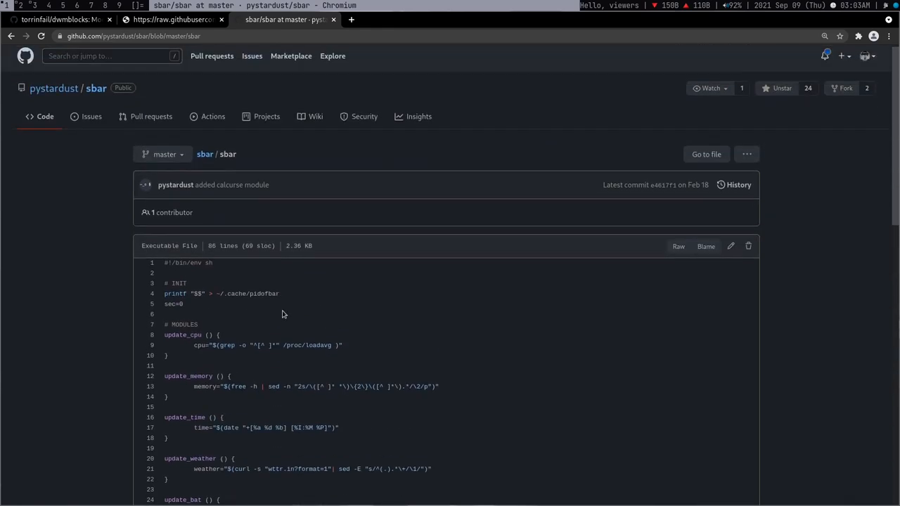
{"action": "scroll", "scroll_direction": "down", "scroll_amount": 3}
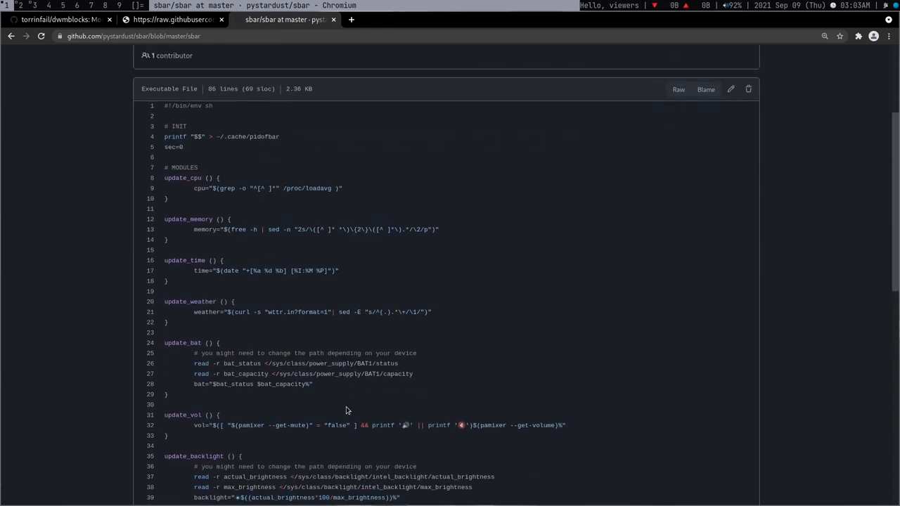